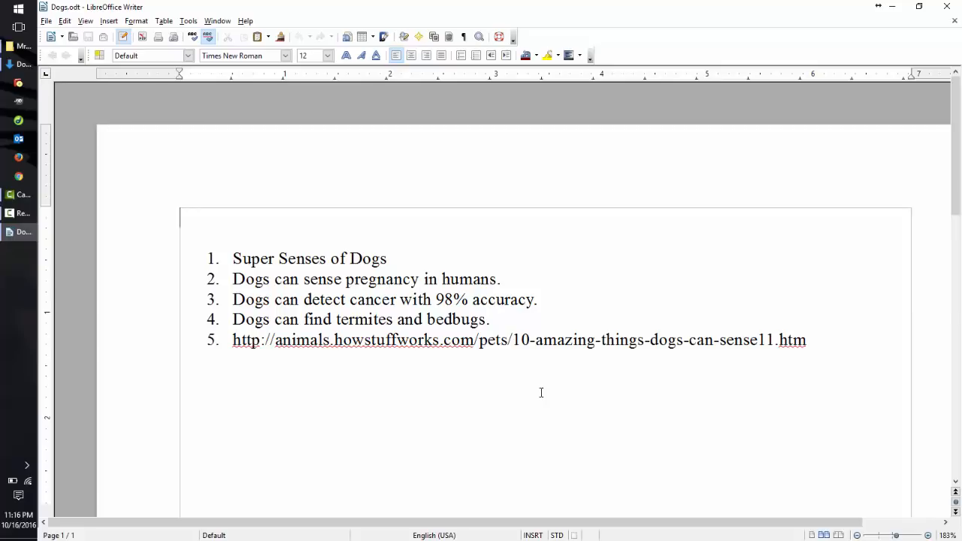
pyautogui.moveTo(544, 390)
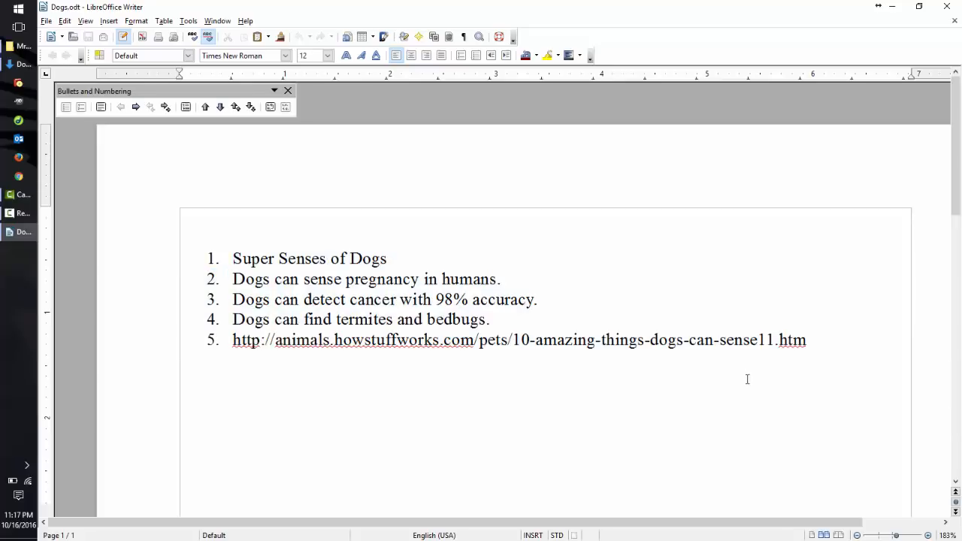
# - Select the source web link in list item 5 of Dogs.odt
pyautogui.moveTo(231, 258); pyautogui.dragTo(346, 259)
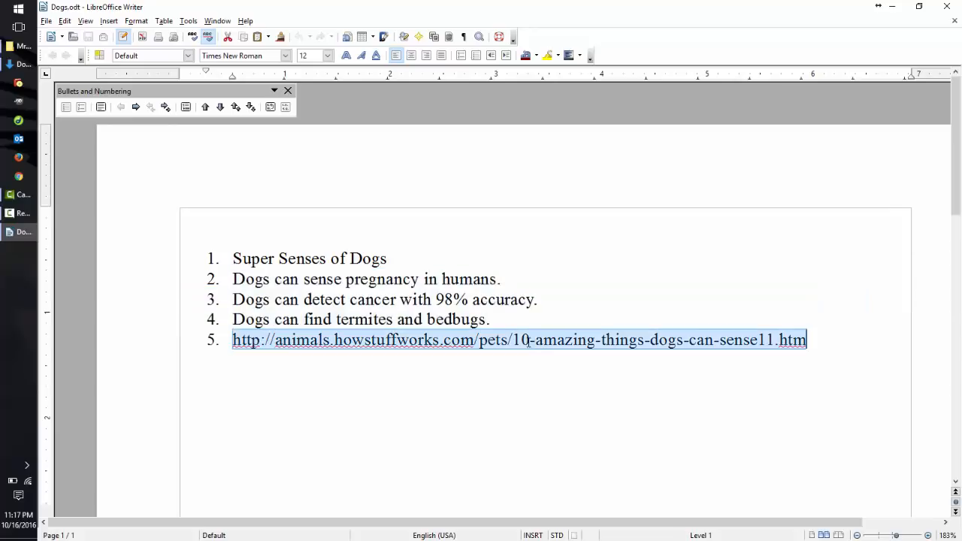
pyautogui.moveTo(559, 382)
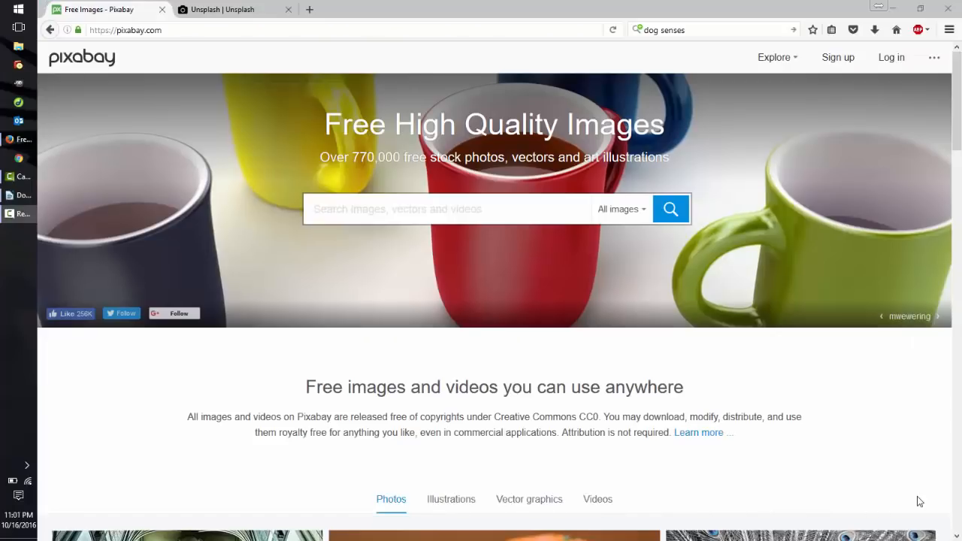
pyautogui.moveTo(917, 518)
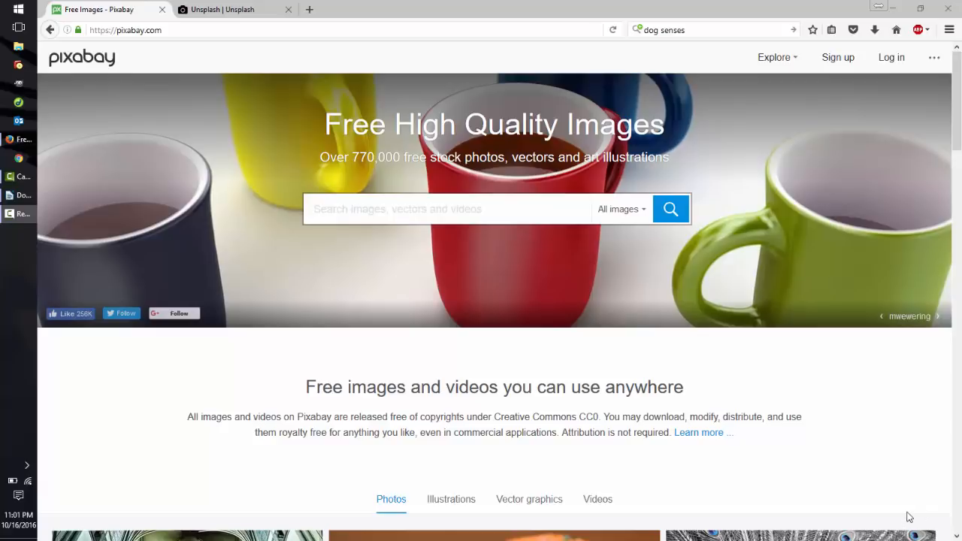
pyautogui.moveTo(884, 528)
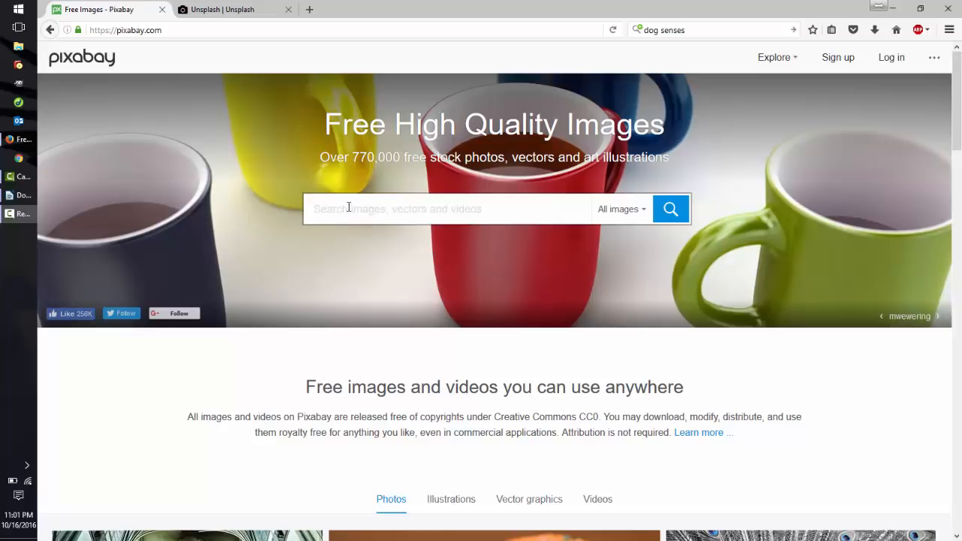
# - Search Pixabay for 'dog' and choose the white Swiss Shepherd running photo
pyautogui.write('dog')
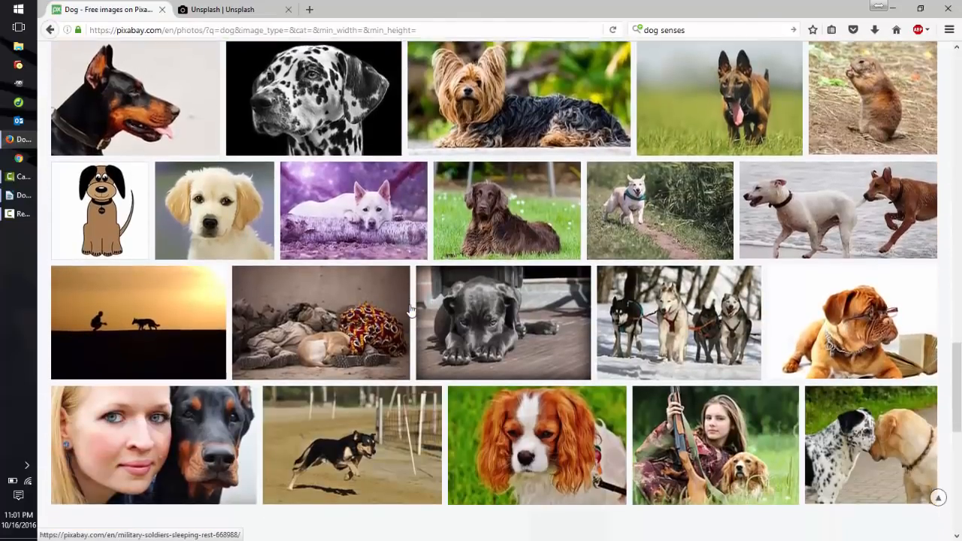
pyautogui.scroll(-3)
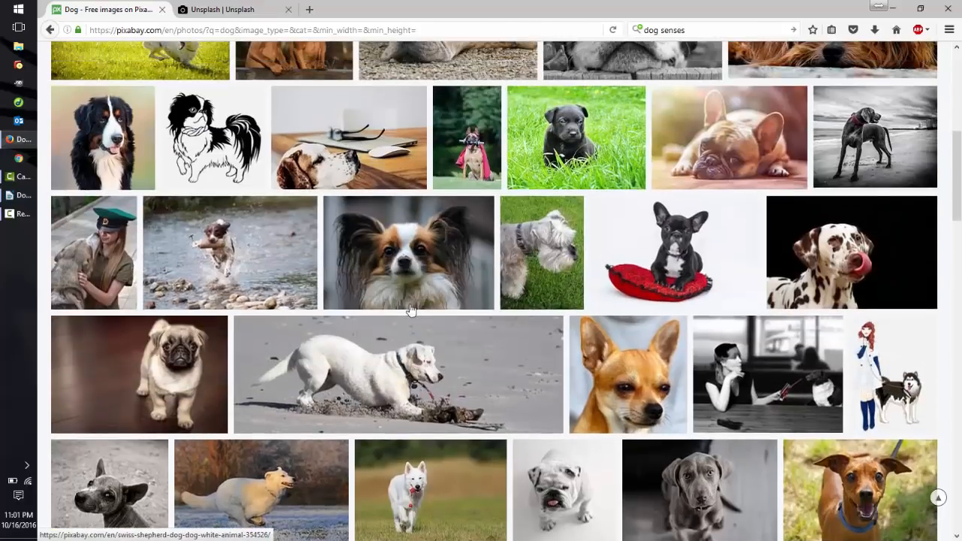
pyautogui.scroll(3)
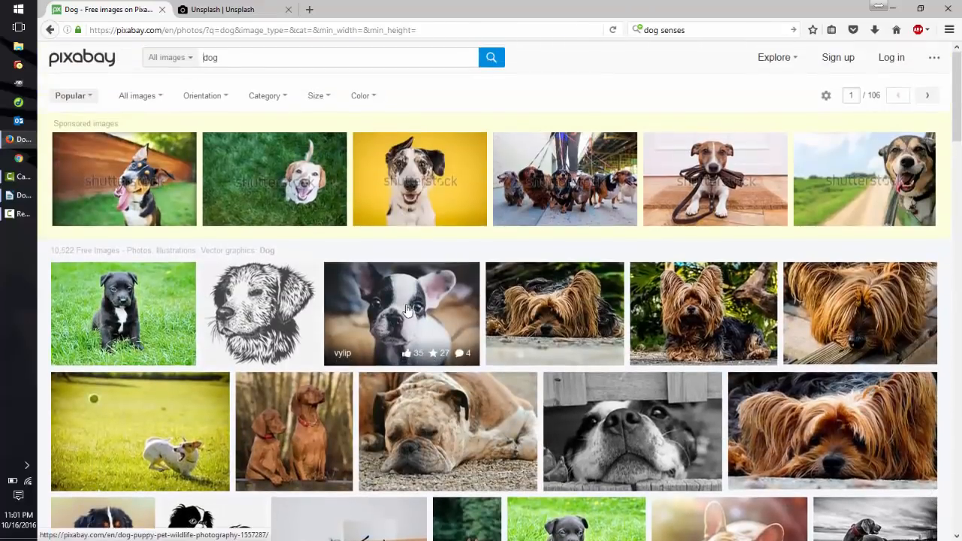
pyautogui.moveTo(96, 142)
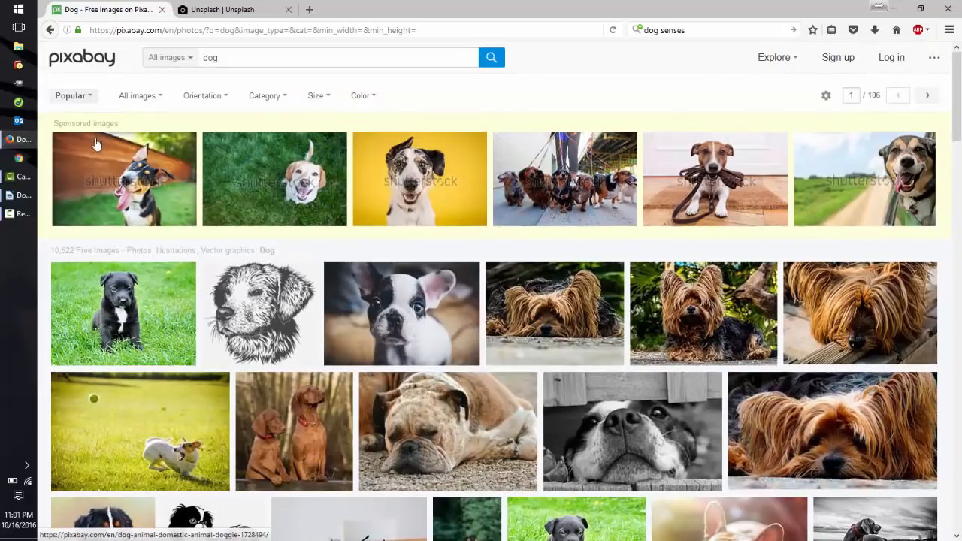
pyautogui.moveTo(760, 189)
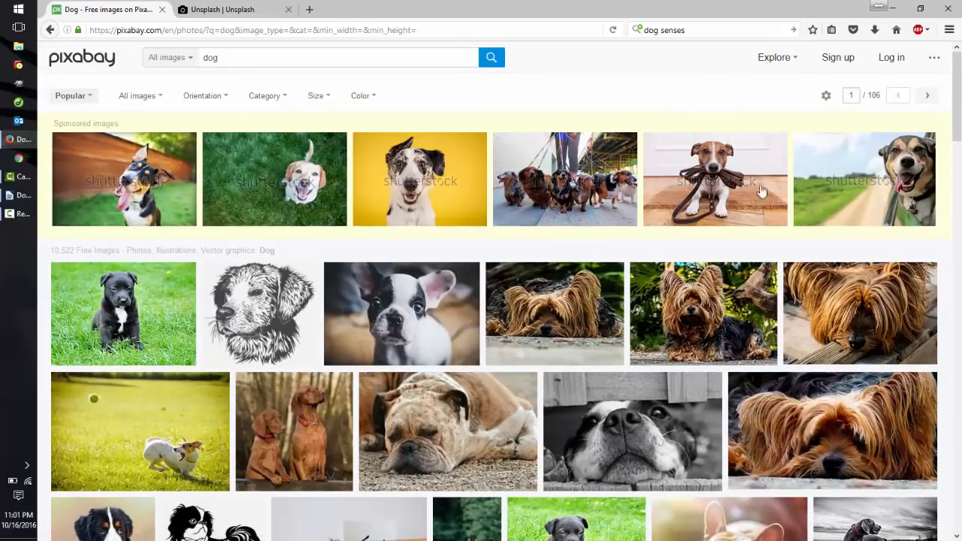
pyautogui.moveTo(126, 188)
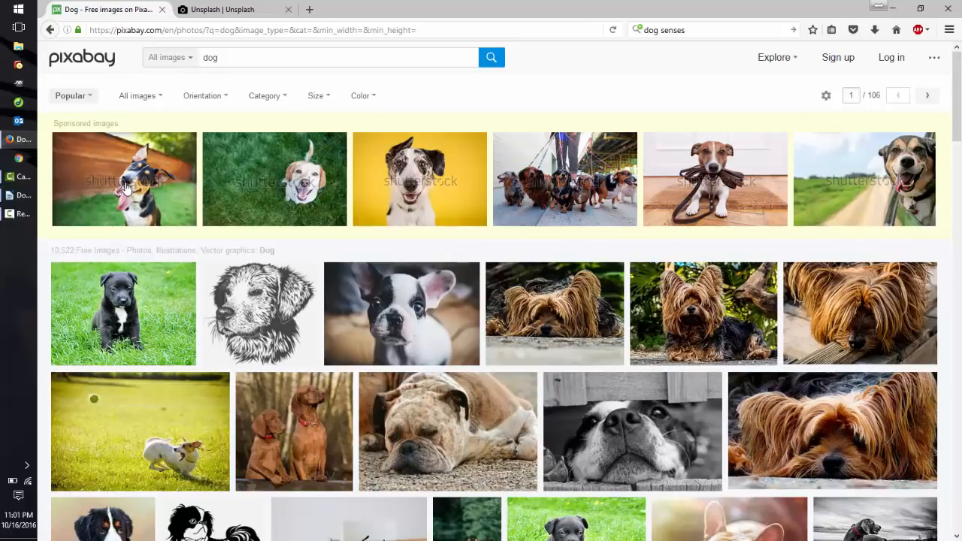
pyautogui.scroll(-3)
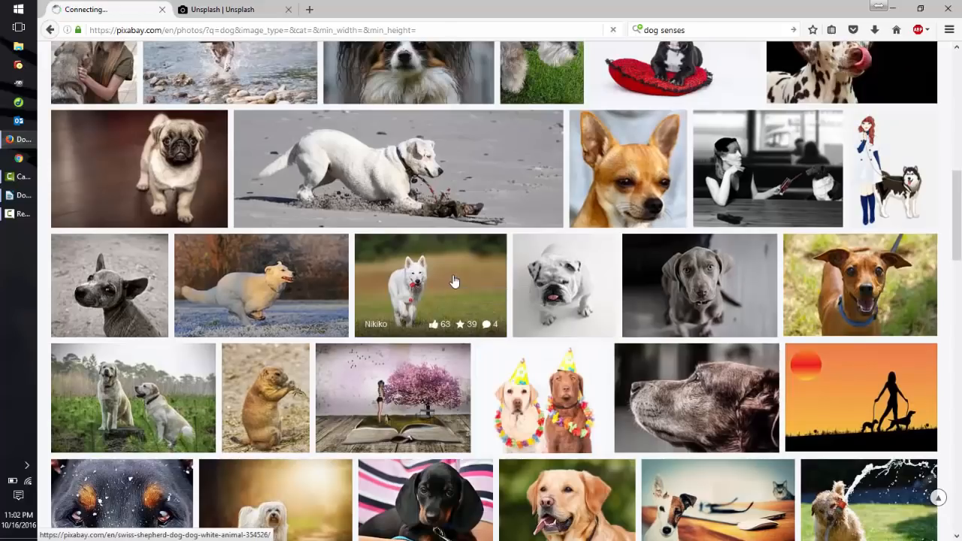
pyautogui.click(429, 284)
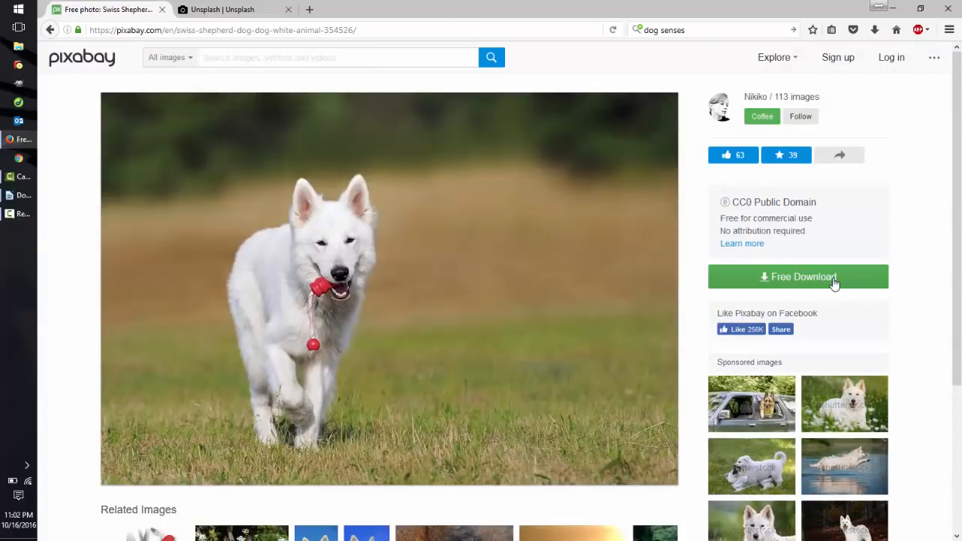
# - Download the Swiss Shepherd photo at the small 640×435 size as a JPG
pyautogui.click(797, 277)
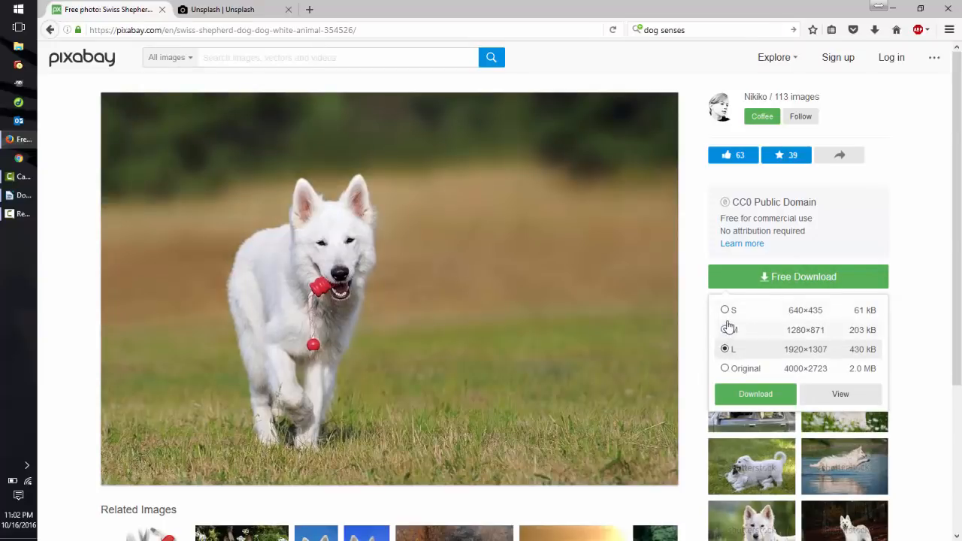
pyautogui.click(724, 309)
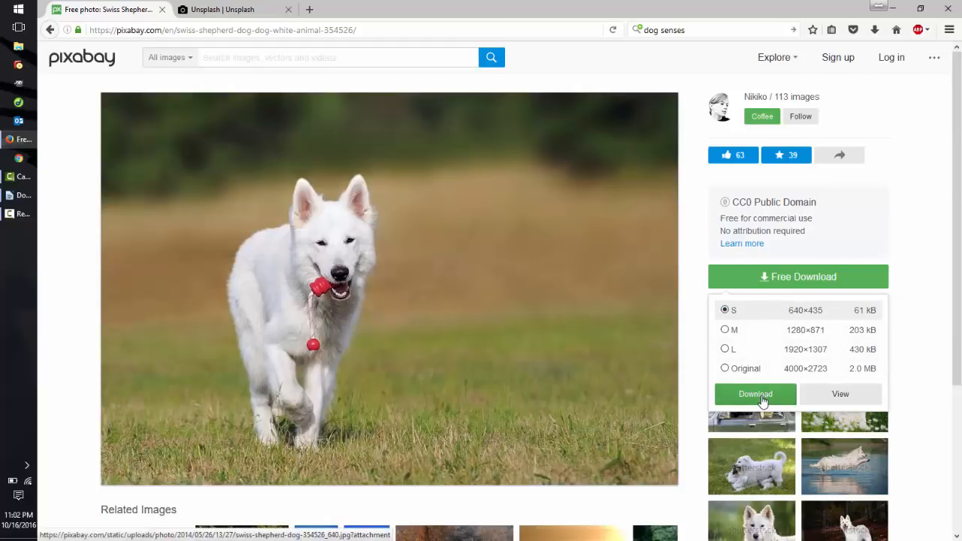
pyautogui.click(754, 393)
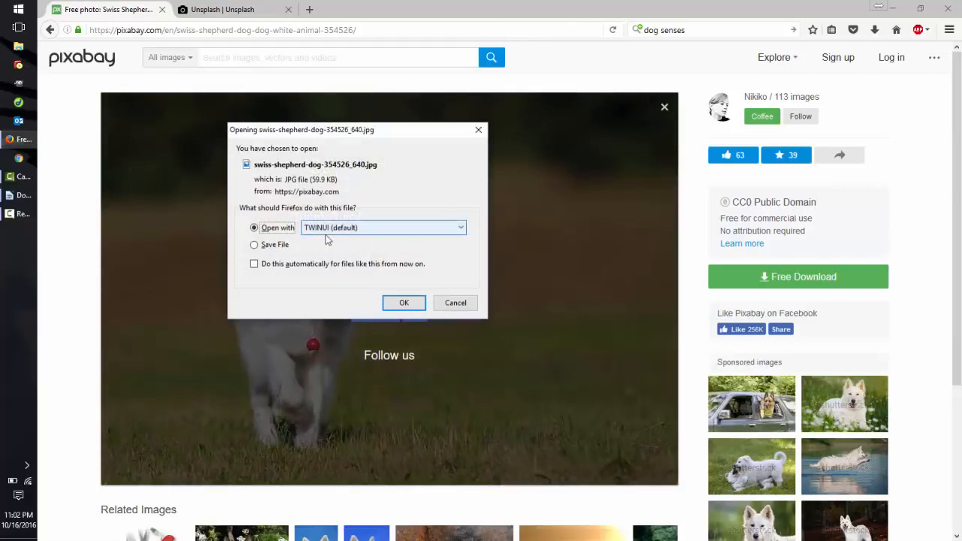
pyautogui.click(254, 243)
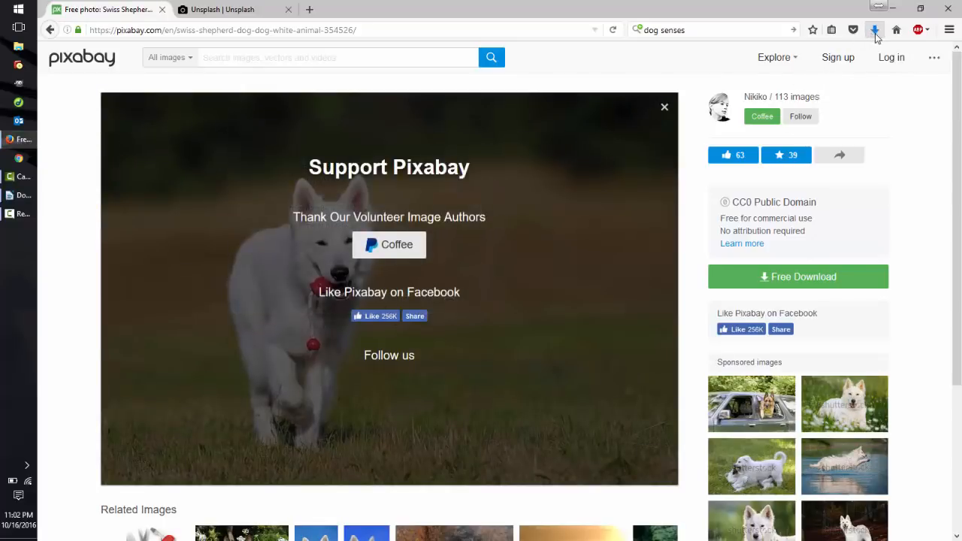
# - Show the recent downloads and reveal the photo in its containing folder
pyautogui.click(875, 30)
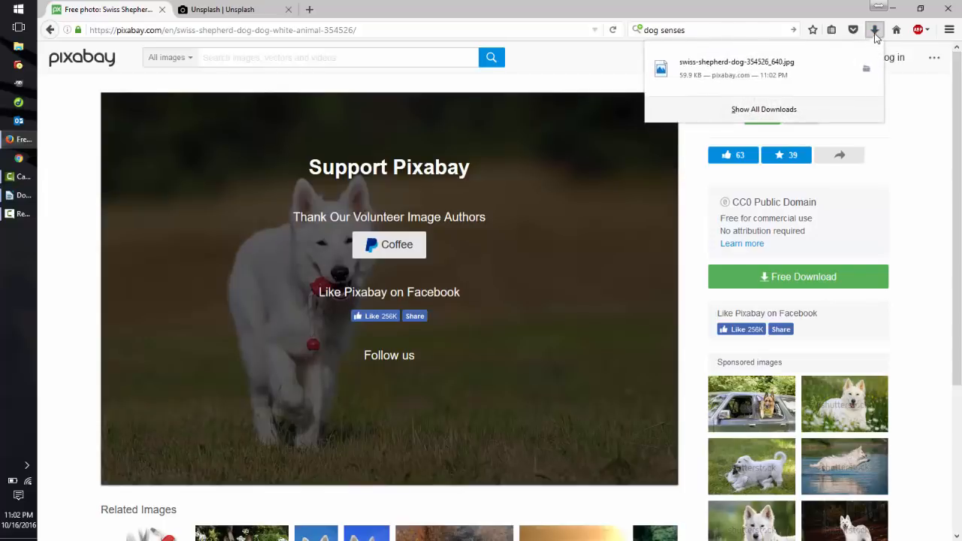
pyautogui.moveTo(865, 69)
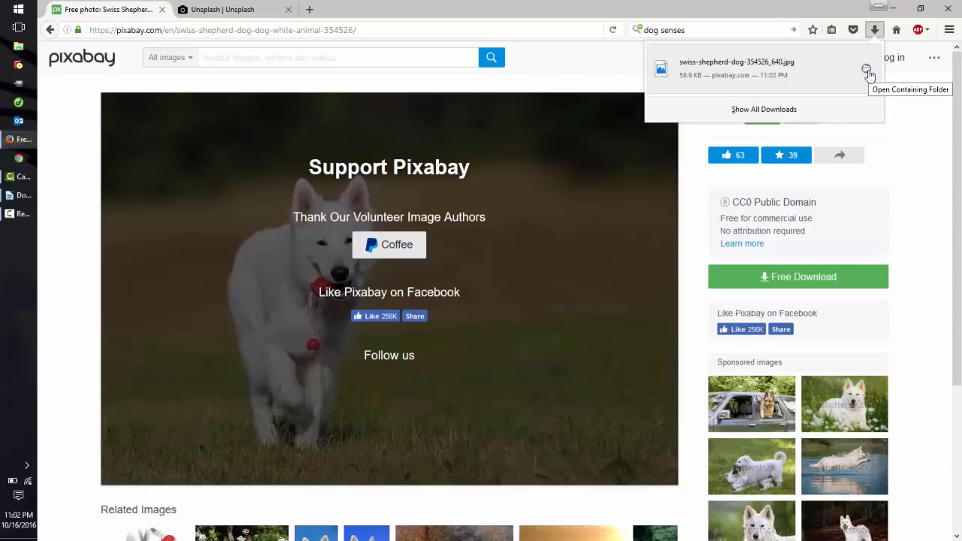
pyautogui.click(865, 69)
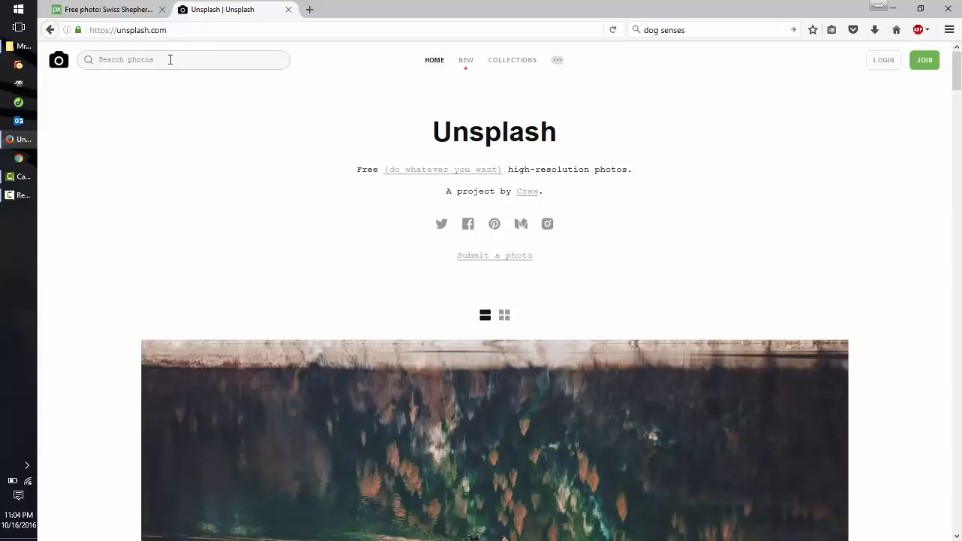
# - Search Unsplash for 'dog' and browse the free dog photo results
pyautogui.write('dog')
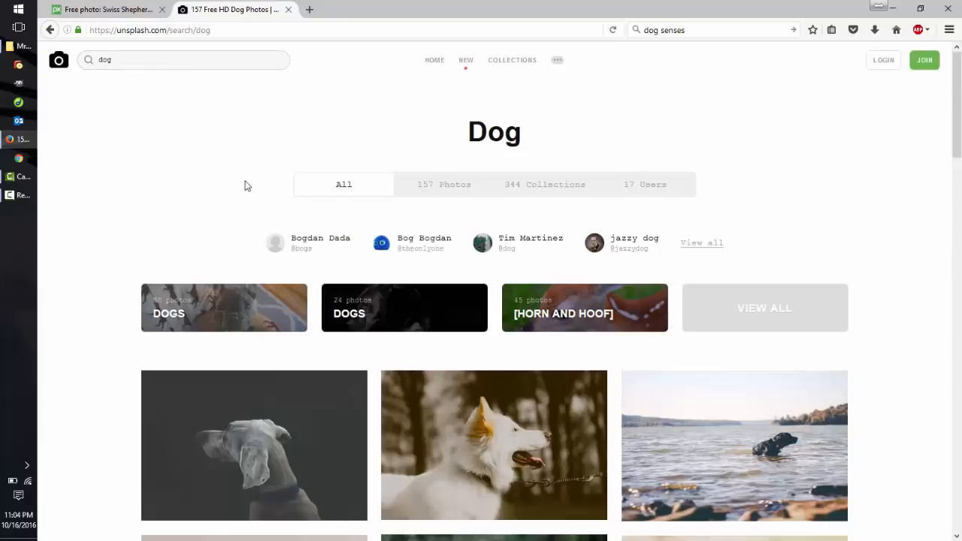
pyautogui.scroll(-3)
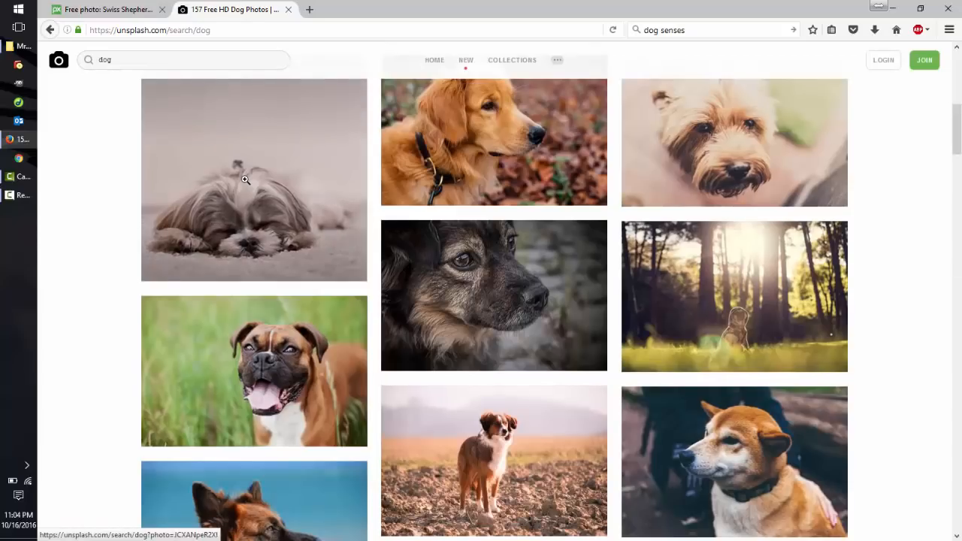
pyautogui.scroll(-3)
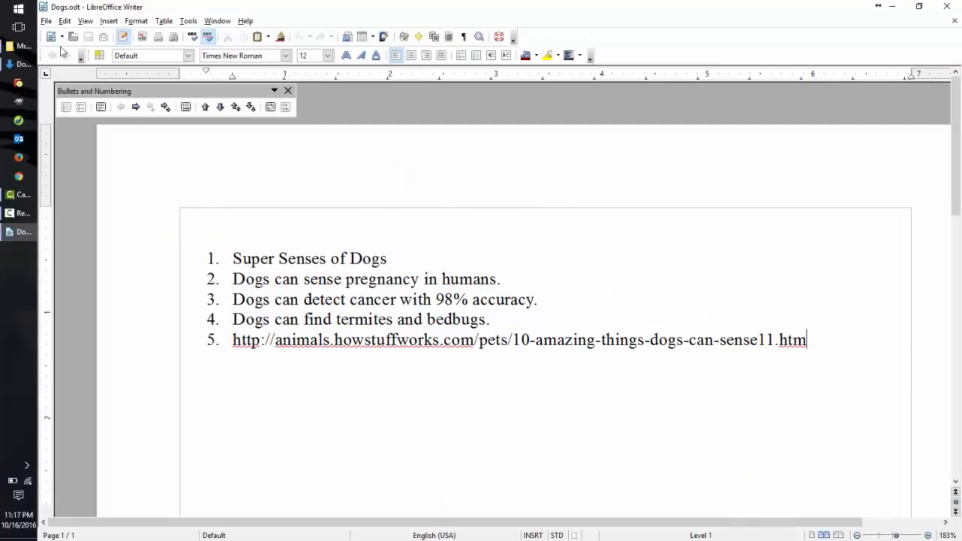
# - Start a new presentation from the wizard, settling on Empty presentation after previewing templates
pyautogui.click(45, 21)
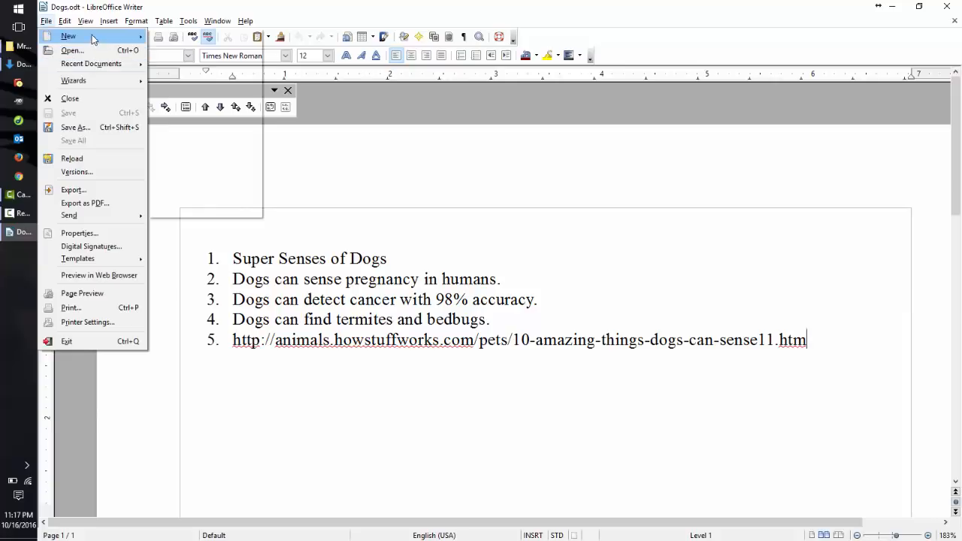
pyautogui.moveTo(68, 36)
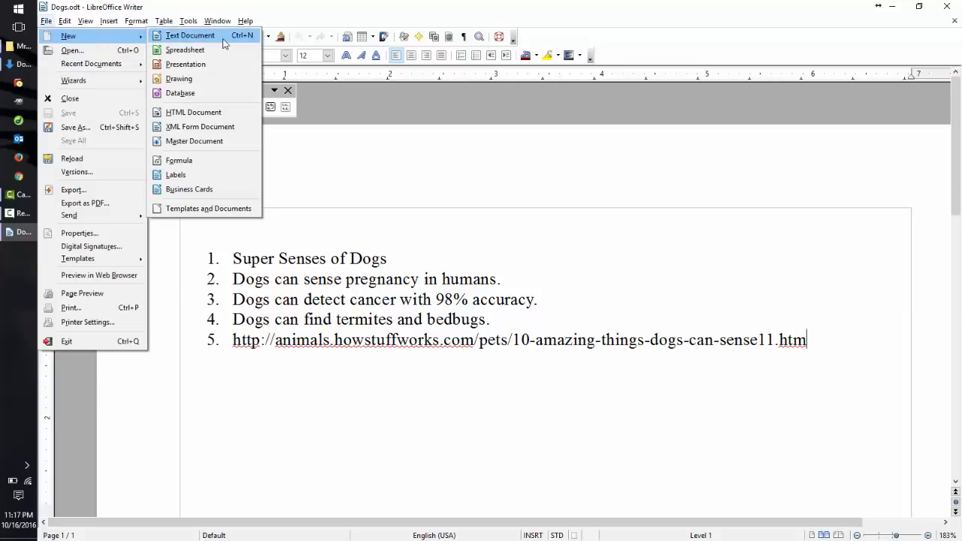
pyautogui.moveTo(186, 63)
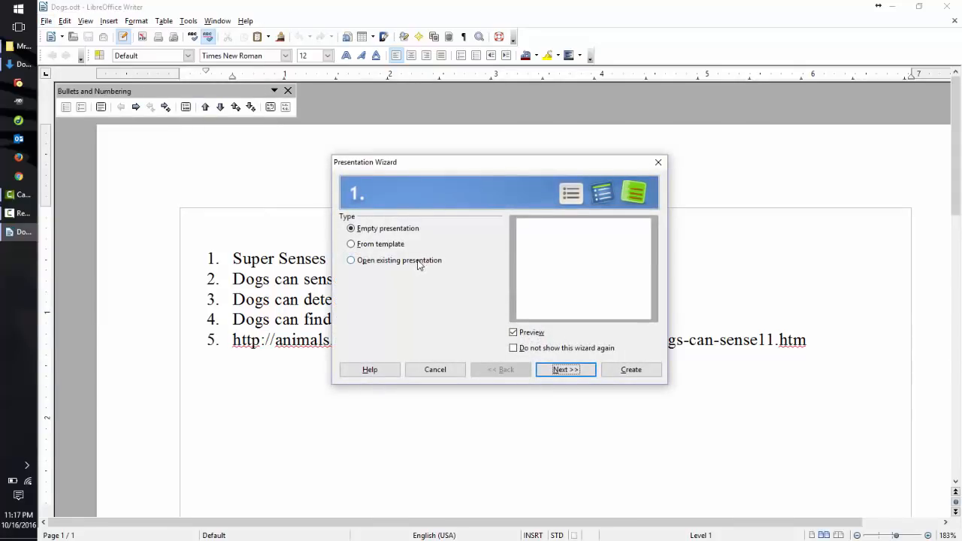
pyautogui.click(350, 229)
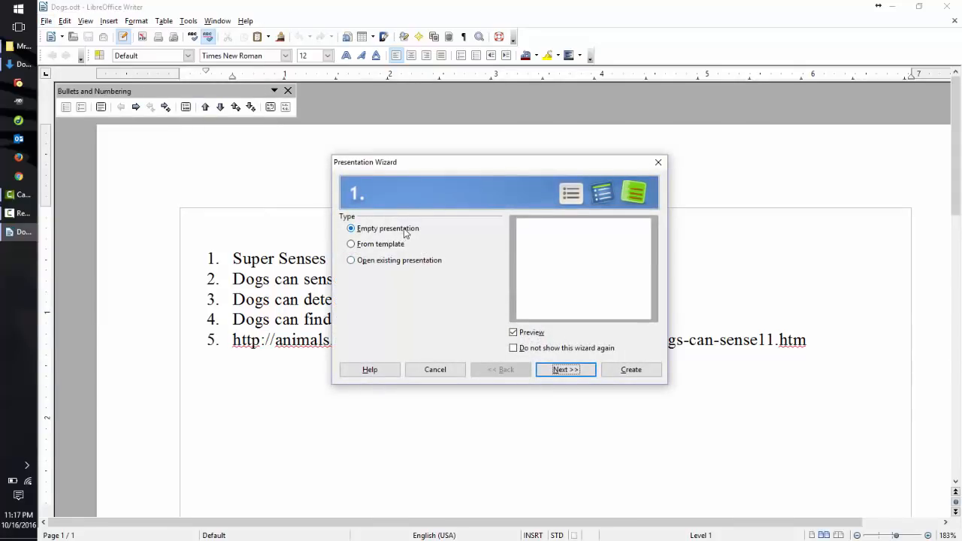
pyautogui.click(350, 243)
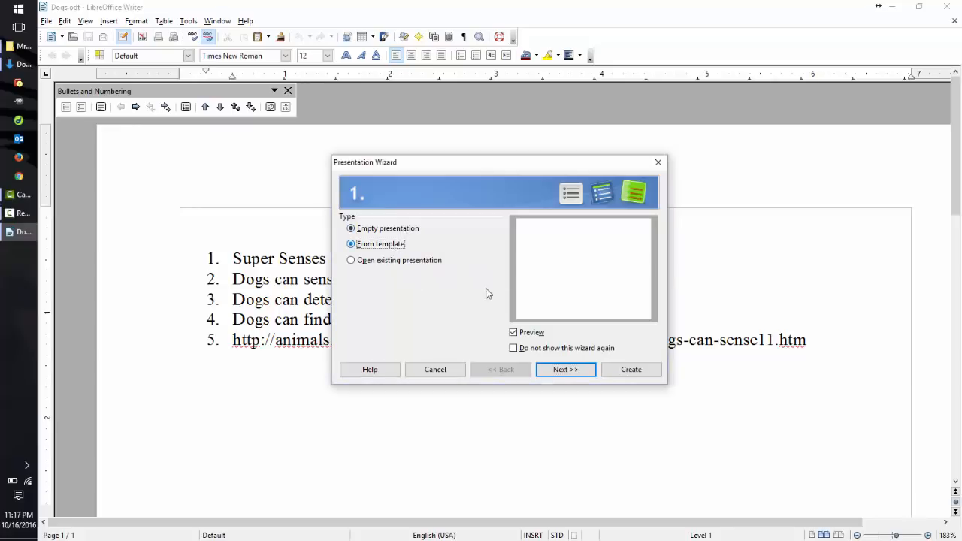
pyautogui.click(350, 243)
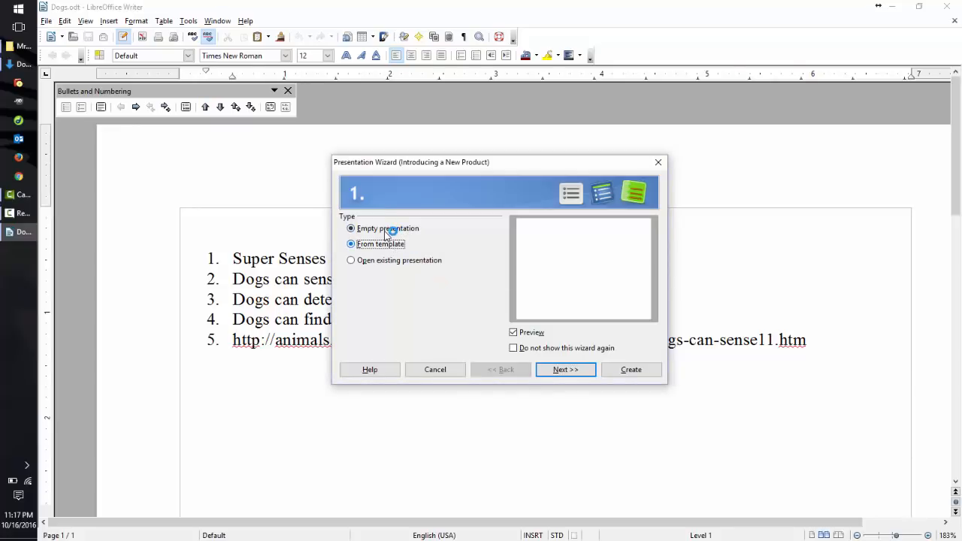
pyautogui.click(350, 243)
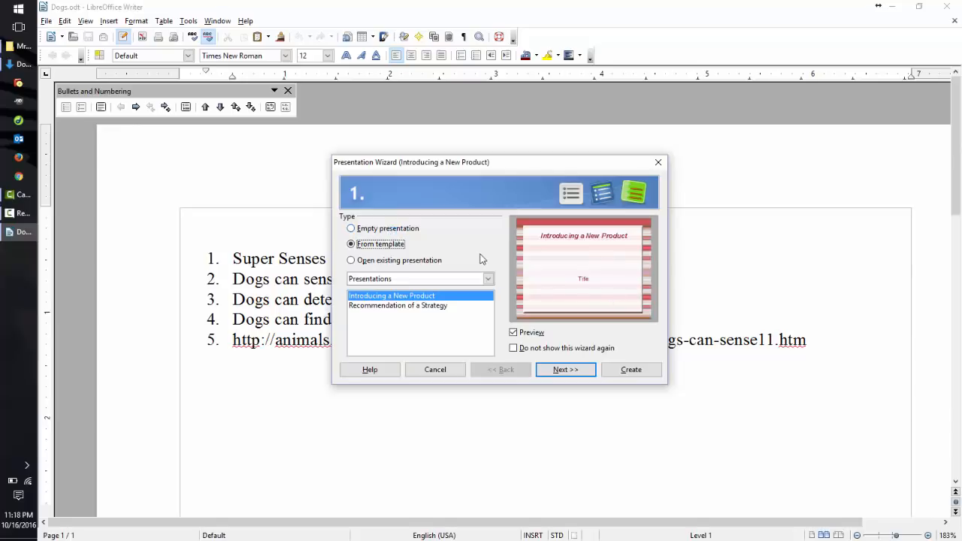
pyautogui.moveTo(505, 292)
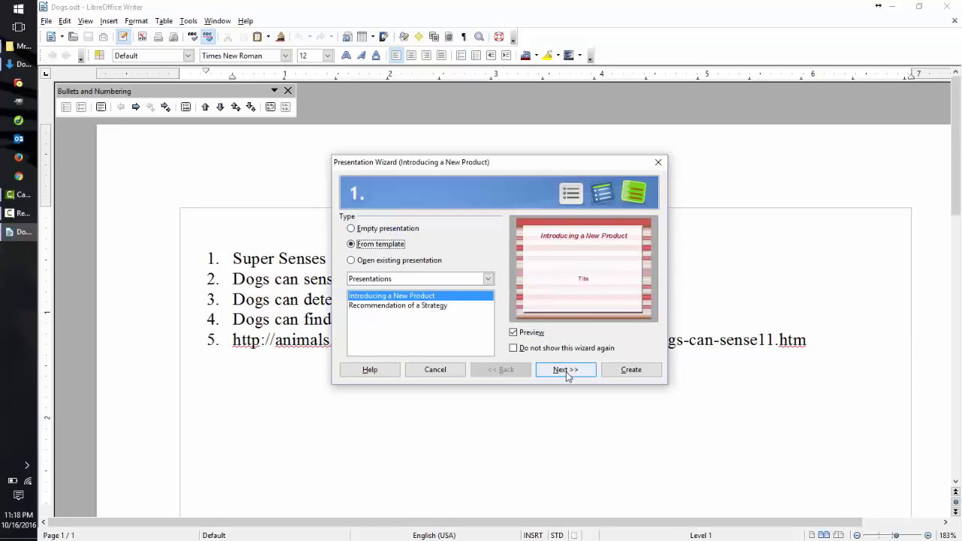
pyautogui.click(350, 228)
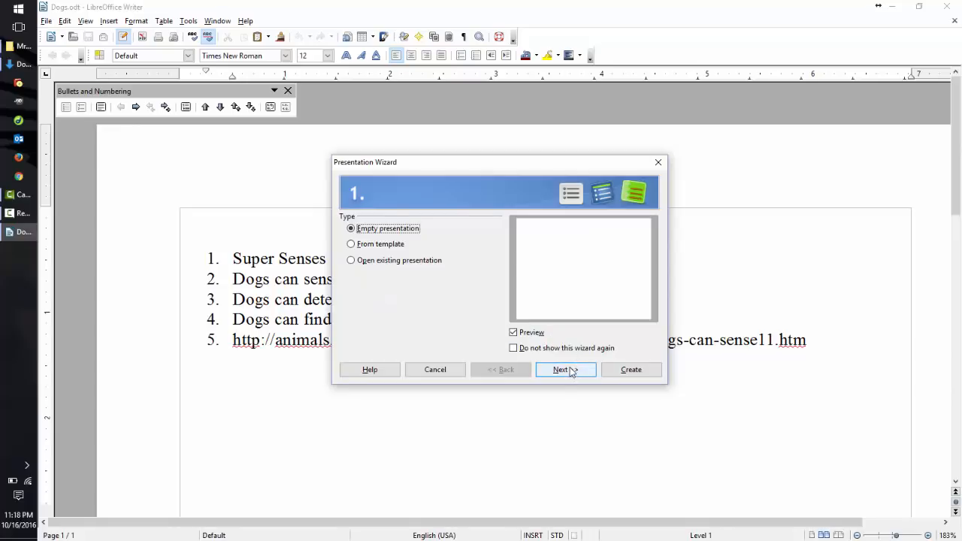
# - Choose the <Original> blank slide design and create the presentation
pyautogui.click(562, 370)
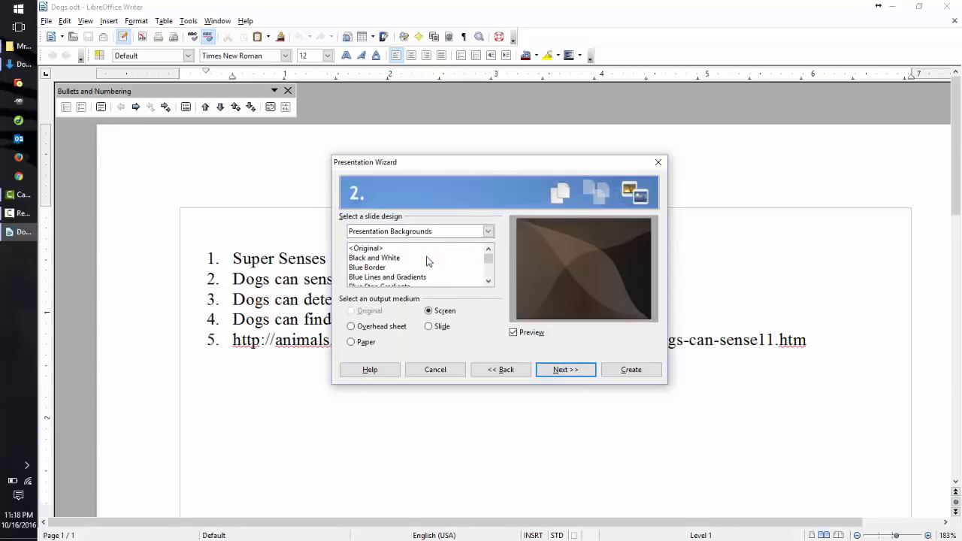
pyautogui.click(364, 248)
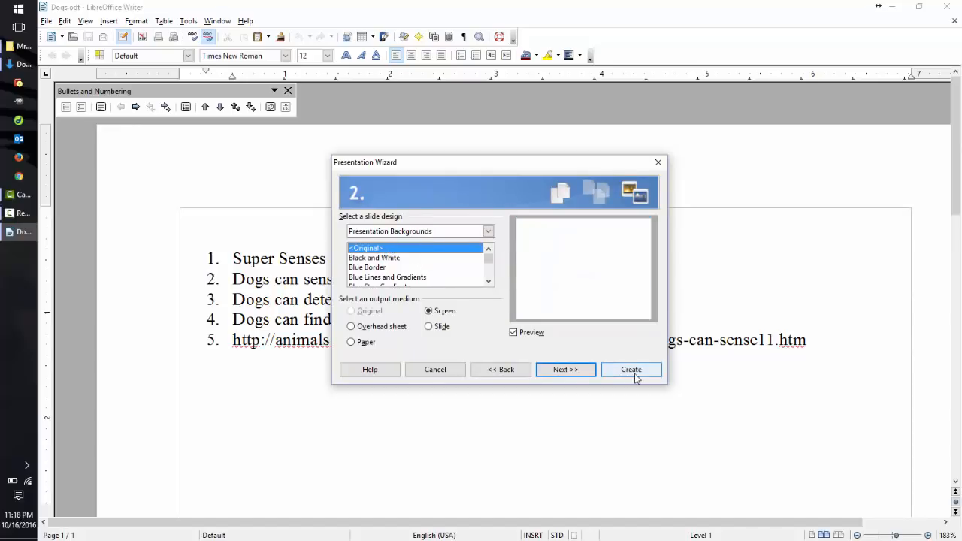
pyautogui.click(631, 370)
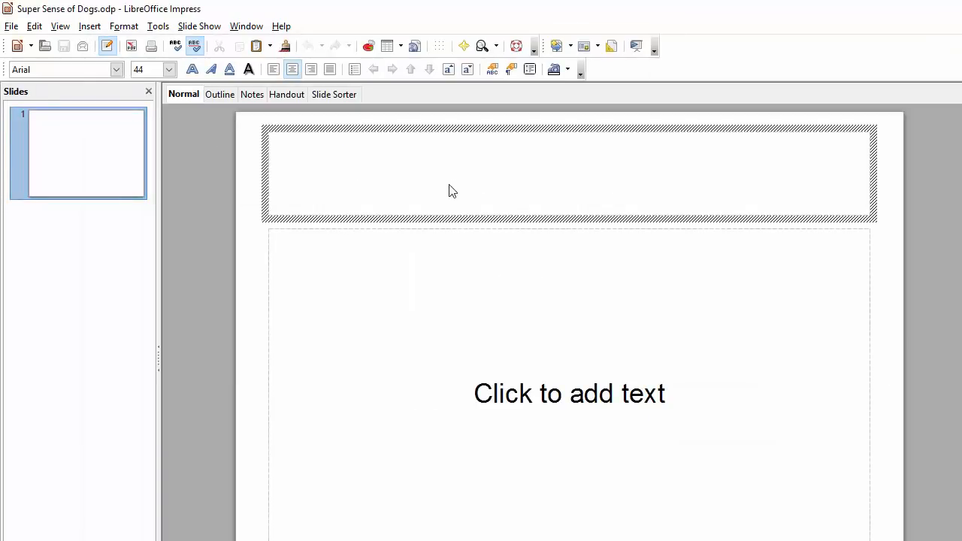
# - Enter the title 'Super Senses of Dogs' and the byline 'By Mr Ward', made bold
pyautogui.write('Super Senses of Dogs')
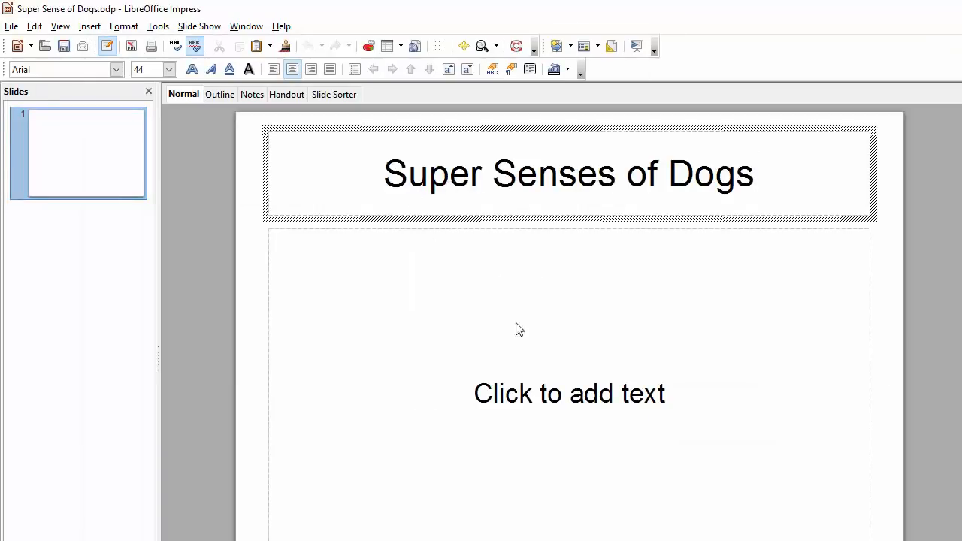
pyautogui.click(568, 392)
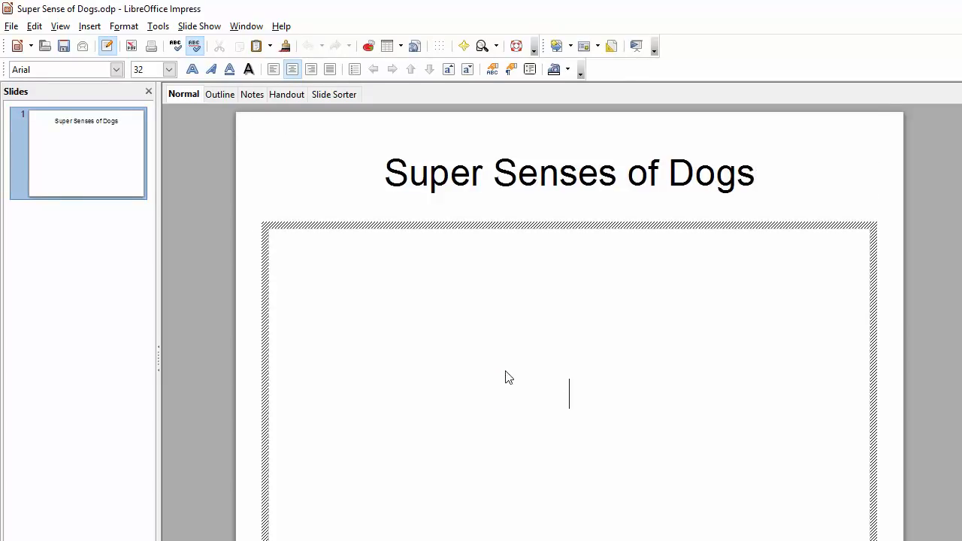
pyautogui.write('By Mr')
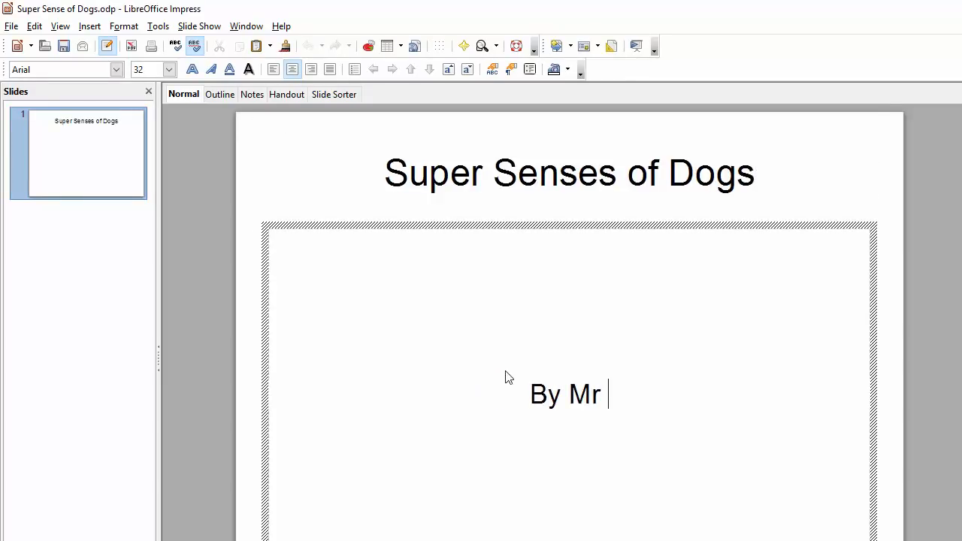
pyautogui.write('Ward')
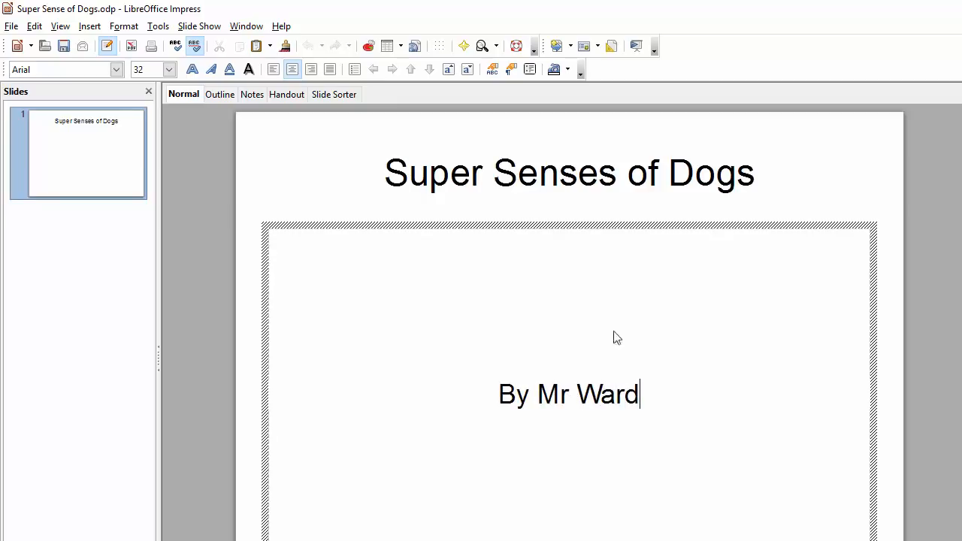
pyautogui.tripleClick(568, 173)
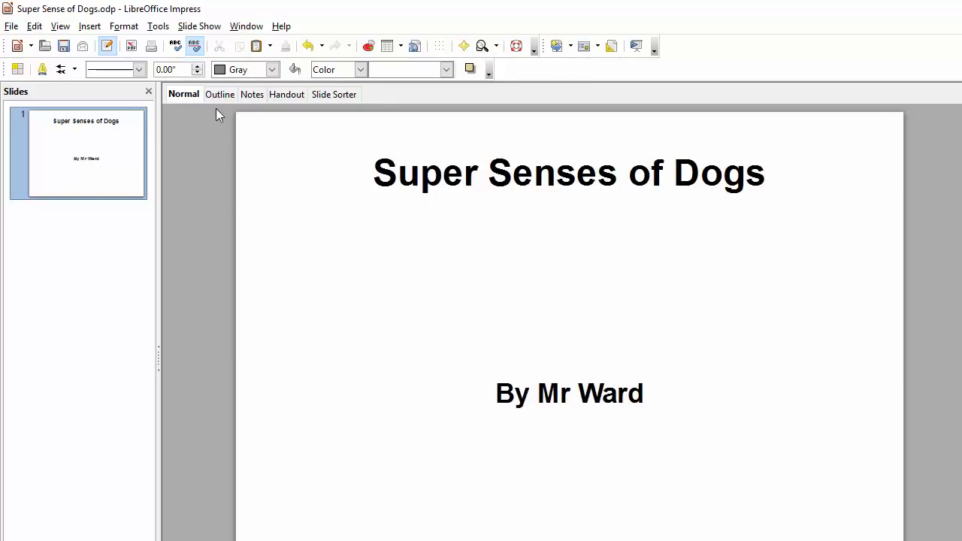
# - Insert the downloaded Swiss Shepherd dog JPG onto the title slide
pyautogui.click(90, 26)
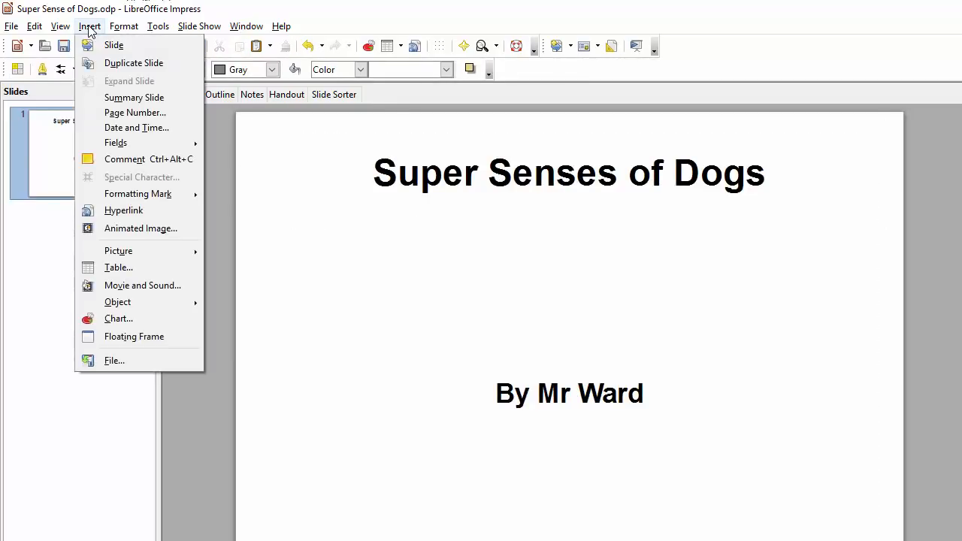
pyautogui.moveTo(117, 249)
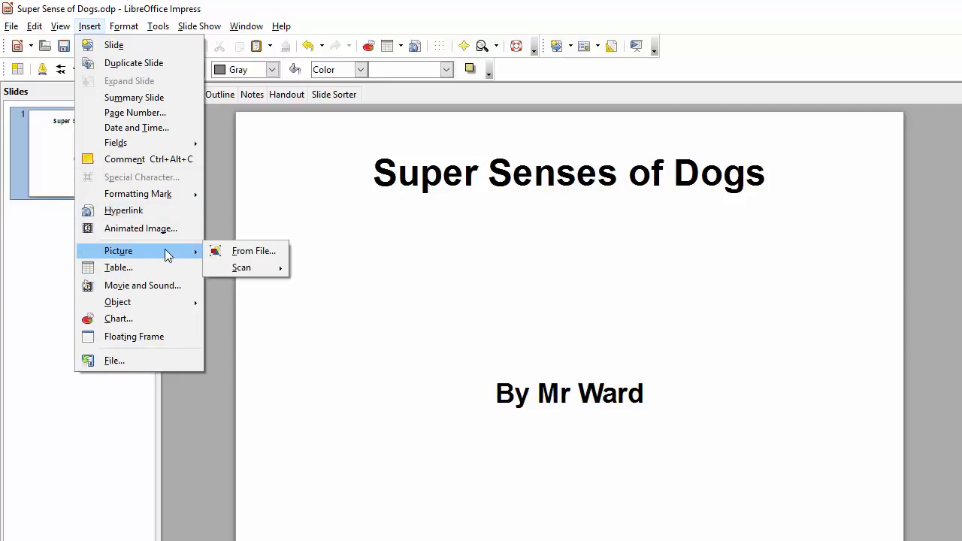
pyautogui.moveTo(252, 250)
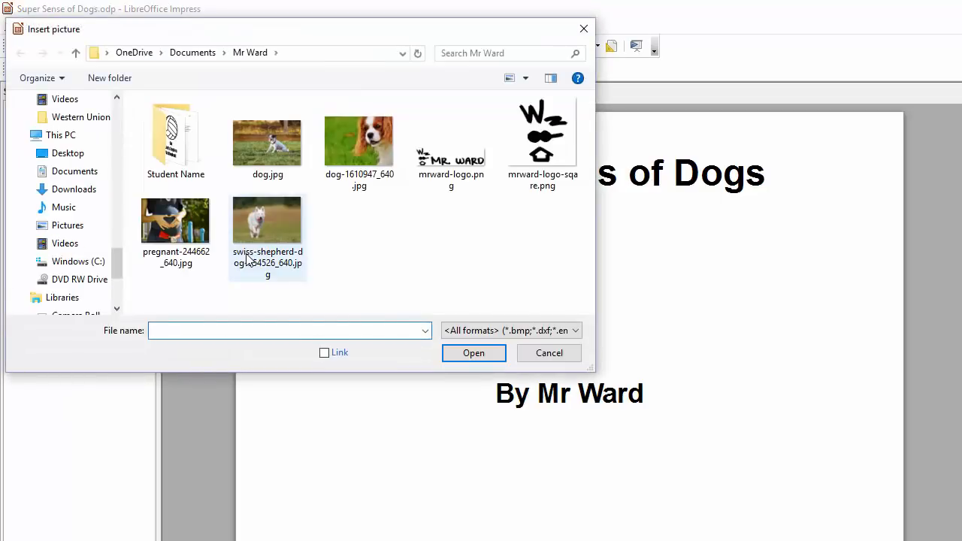
pyautogui.moveTo(273, 226)
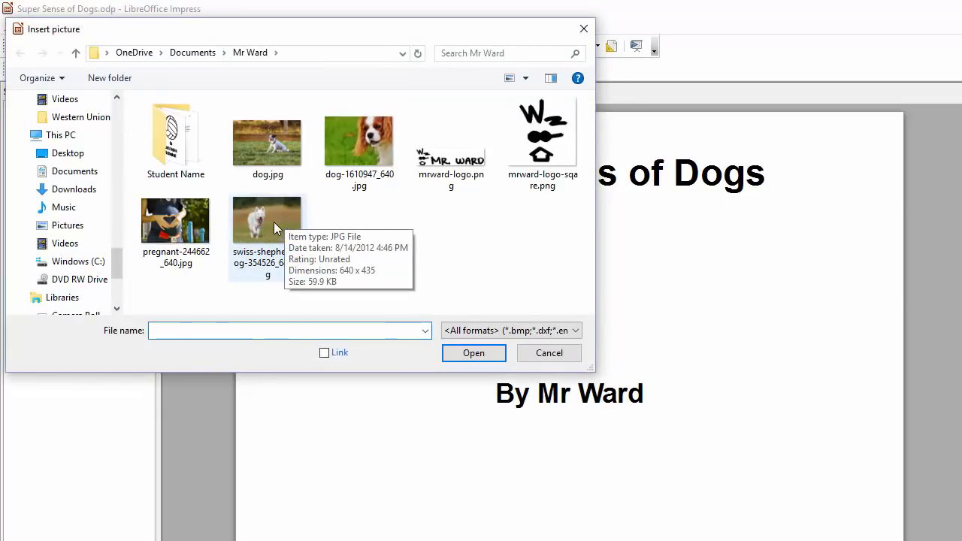
pyautogui.click(549, 353)
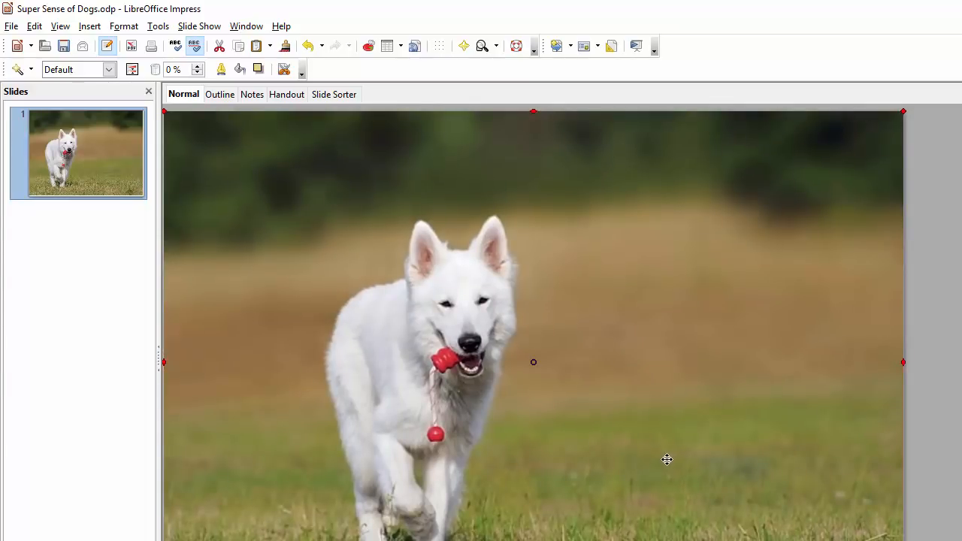
pyautogui.moveTo(662, 459)
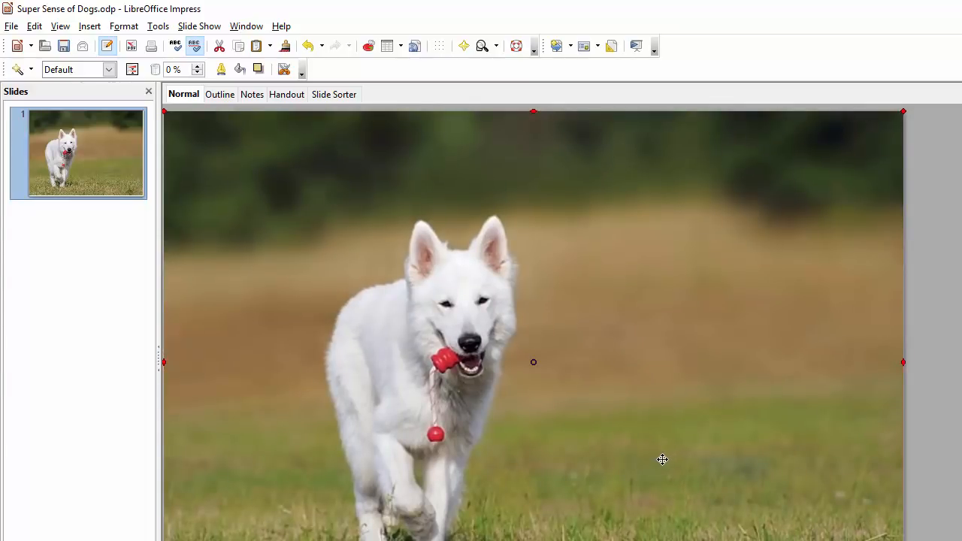
pyautogui.moveTo(660, 435)
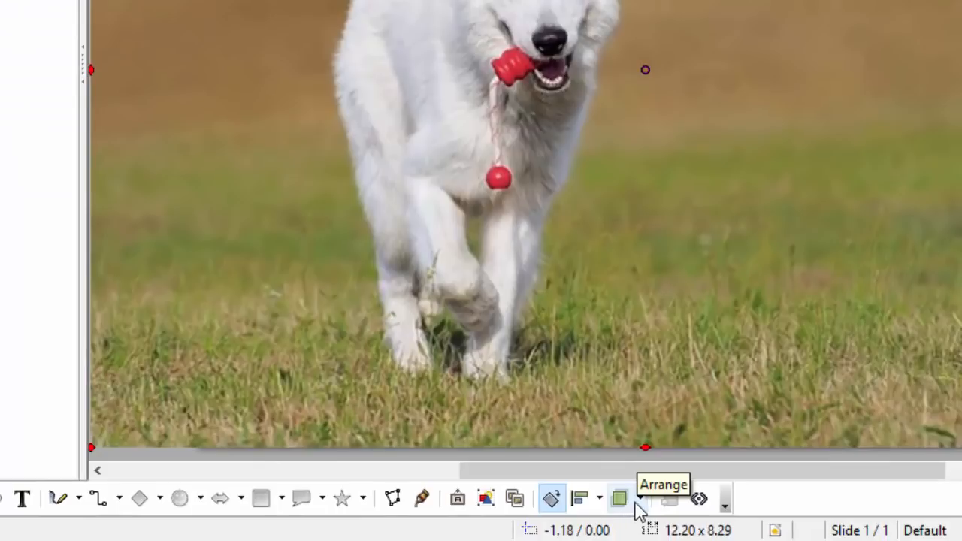
# - Send the dog photo to the back so the title and byline show over it
pyautogui.click(629, 498)
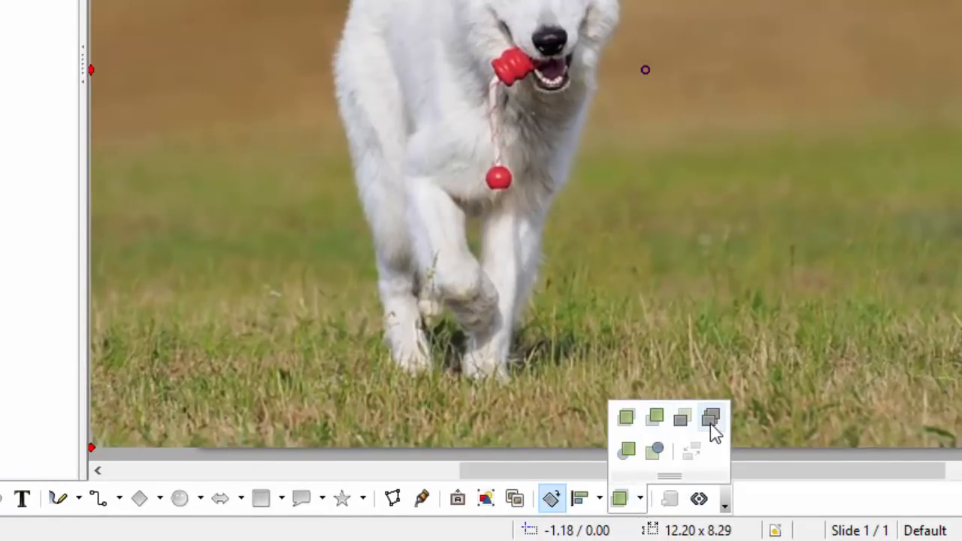
pyautogui.moveTo(655, 418)
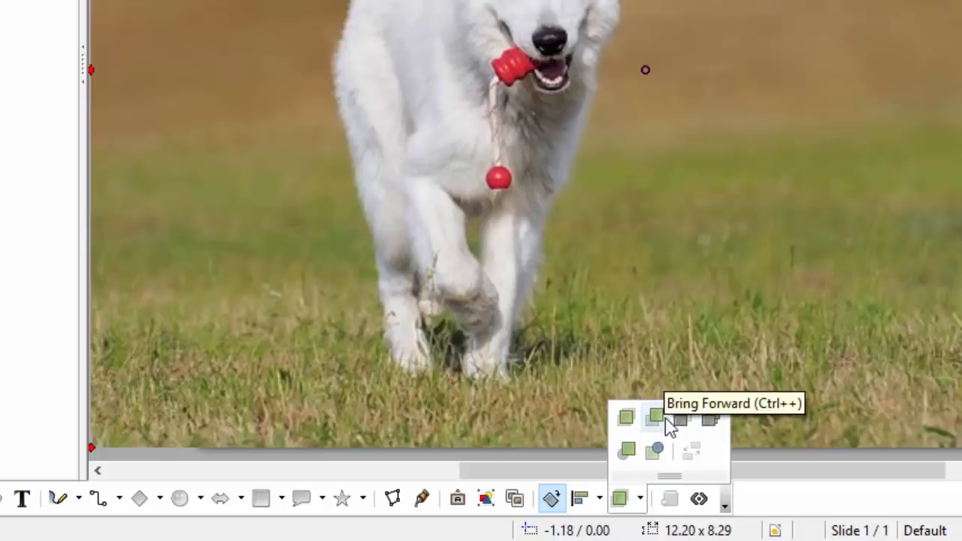
pyautogui.moveTo(625, 418)
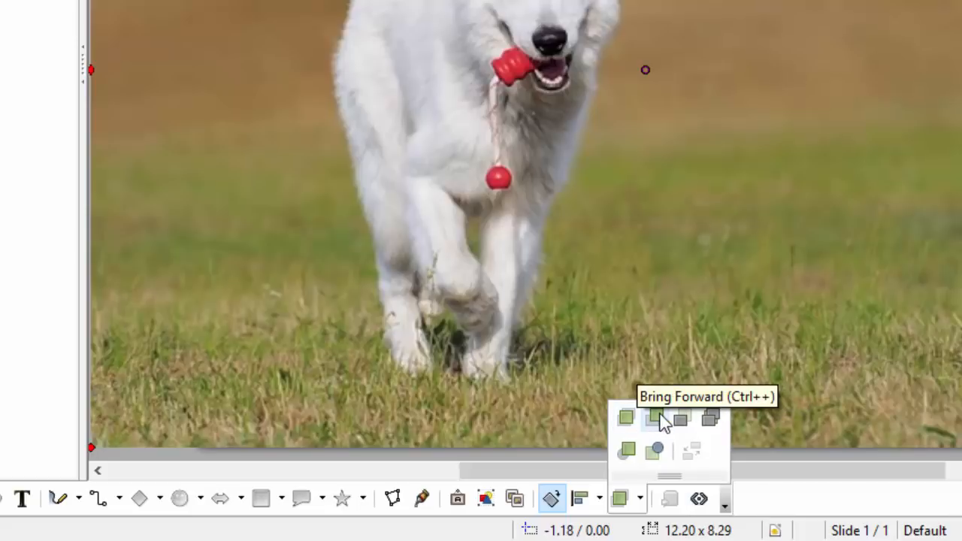
pyautogui.moveTo(679, 420)
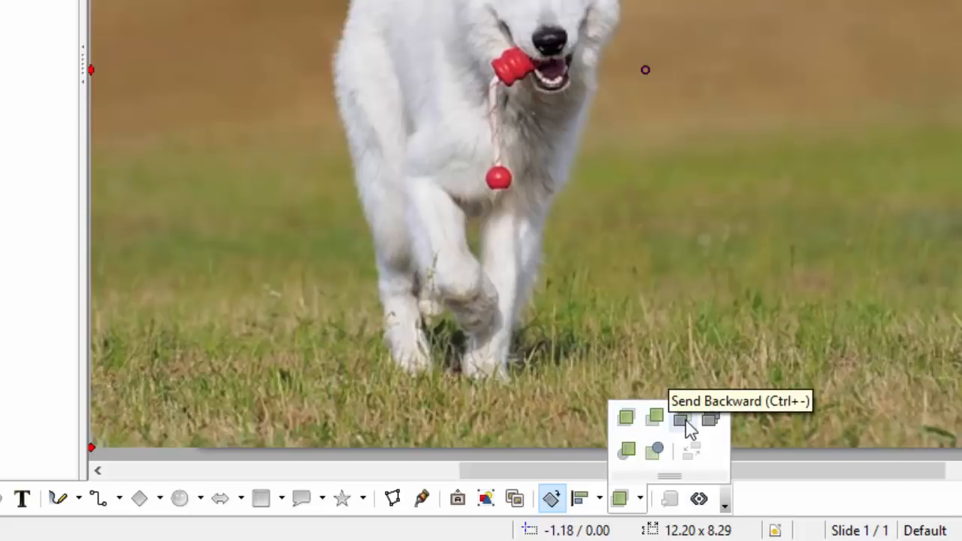
pyautogui.moveTo(709, 428)
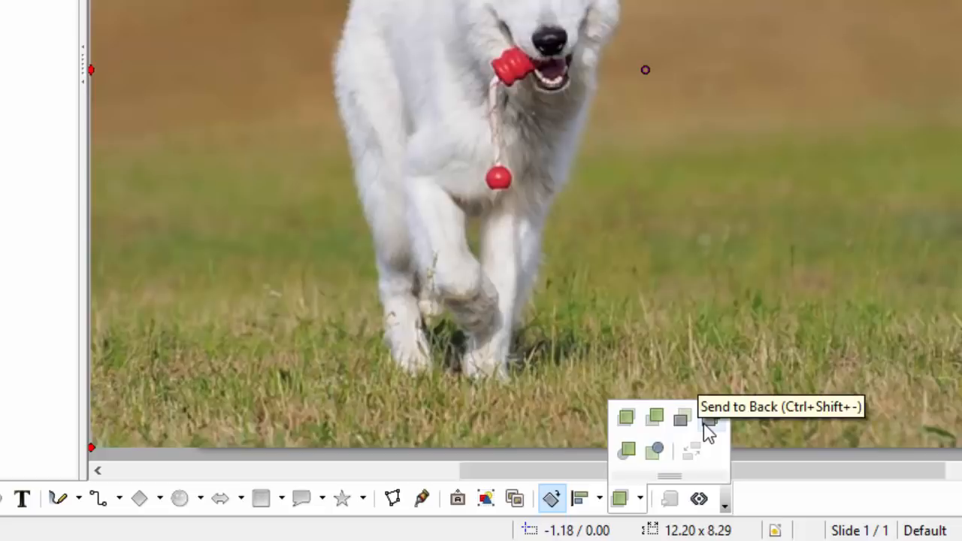
pyautogui.moveTo(714, 432)
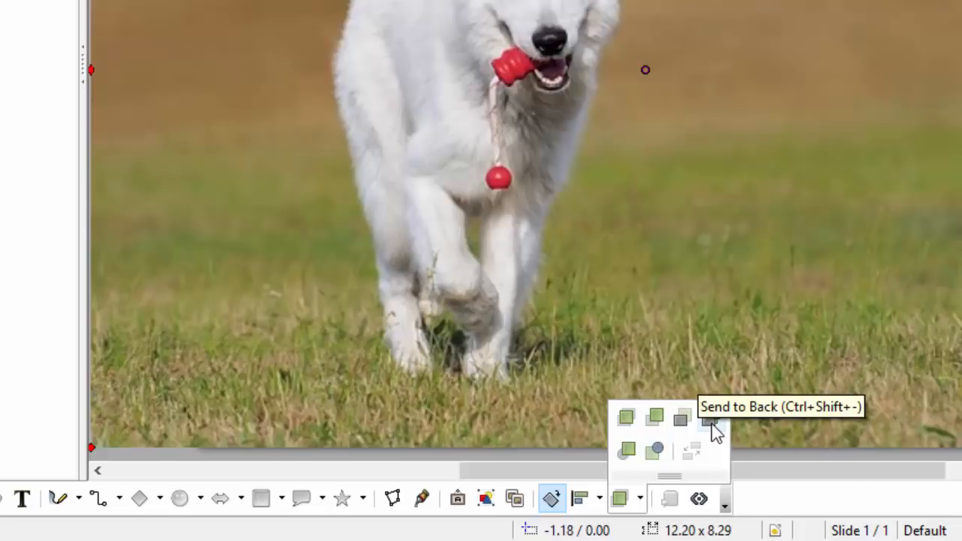
pyautogui.click(711, 429)
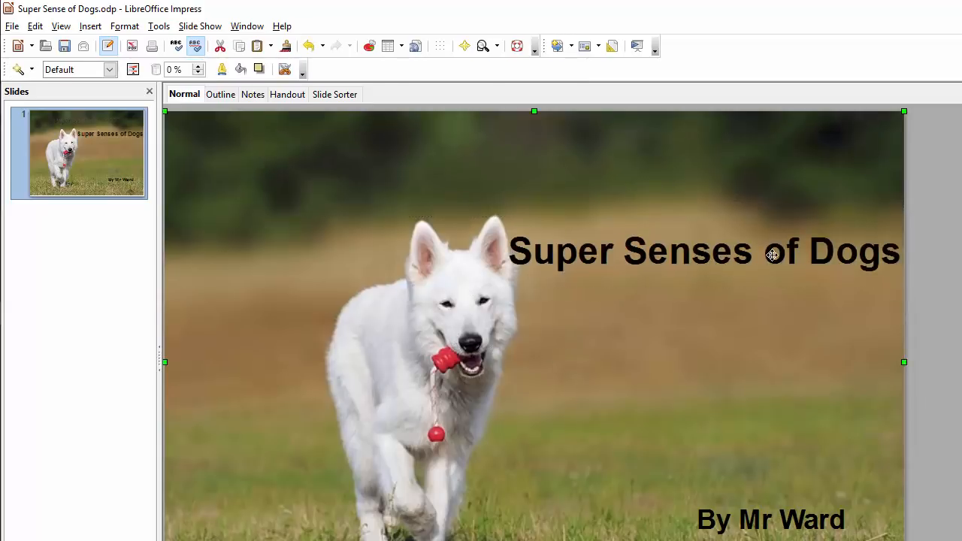
# - Break the title onto two lines, 'Super Senses / of Dogs', right of the dog
pyautogui.doubleClick(703, 251)
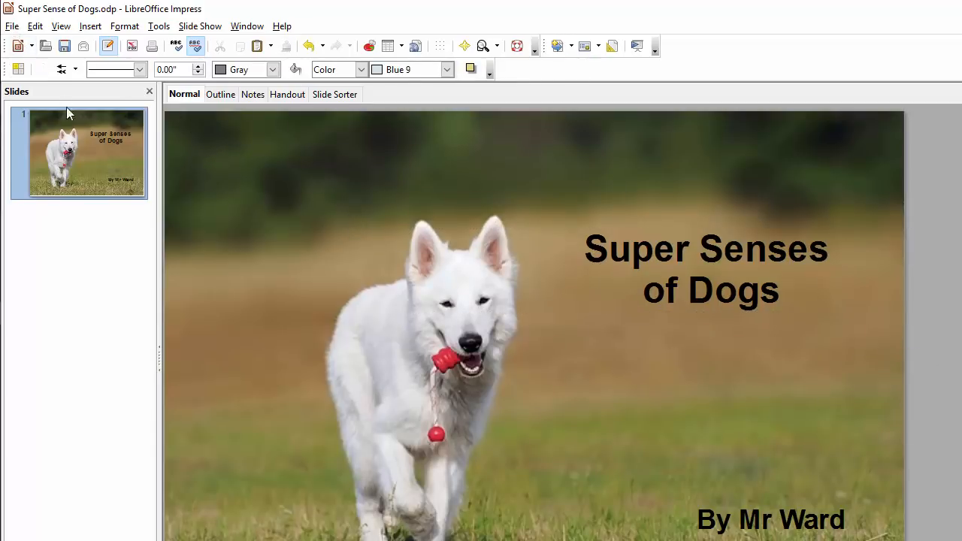
# - Add a second slide titled 'Dogs can sense pregnancy in humans.' fitted on one line
pyautogui.click(90, 26)
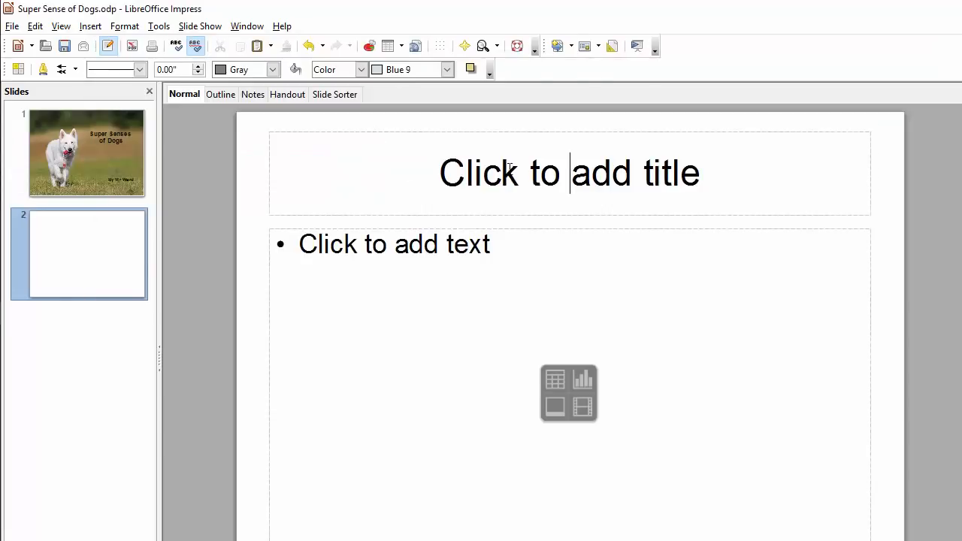
pyautogui.write('Dogs can sense pregnancy in humans.')
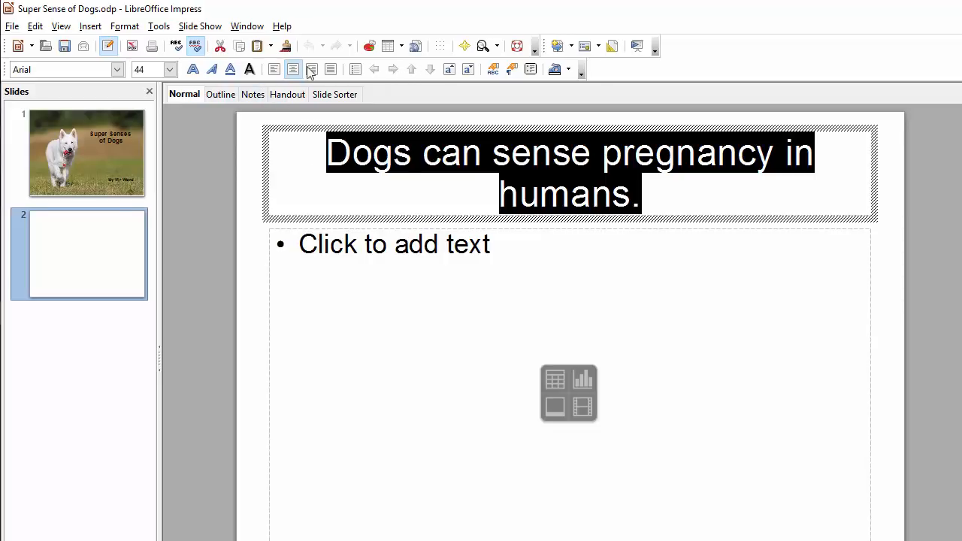
pyautogui.click(168, 69)
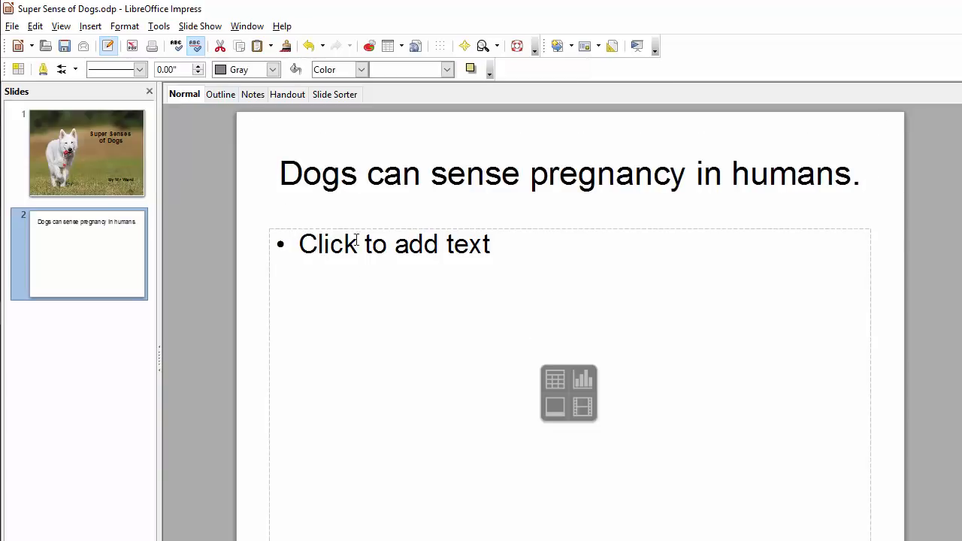
pyautogui.click(393, 243)
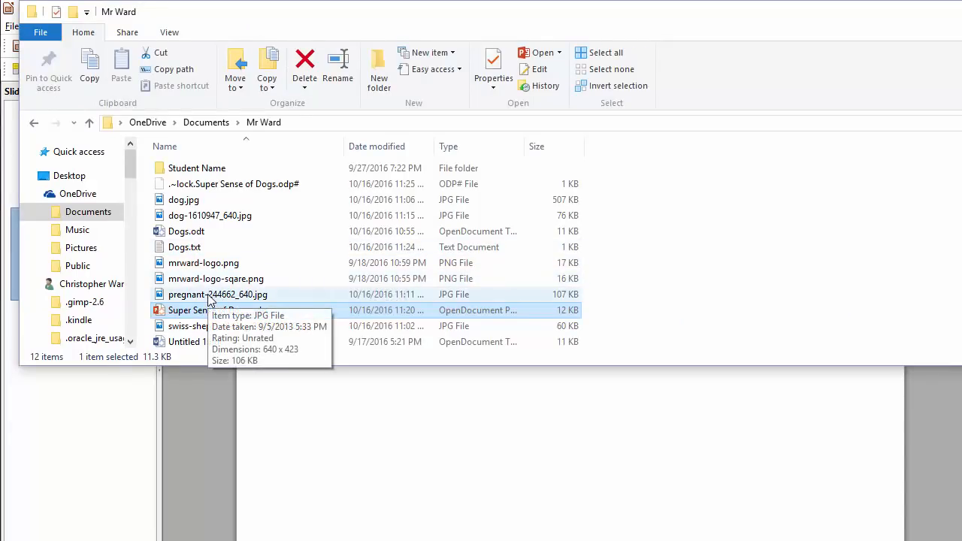
# - Bring pregnant-244662_640.jpg onto slide 2 so the photo covers it behind the title
pyautogui.click(218, 293)
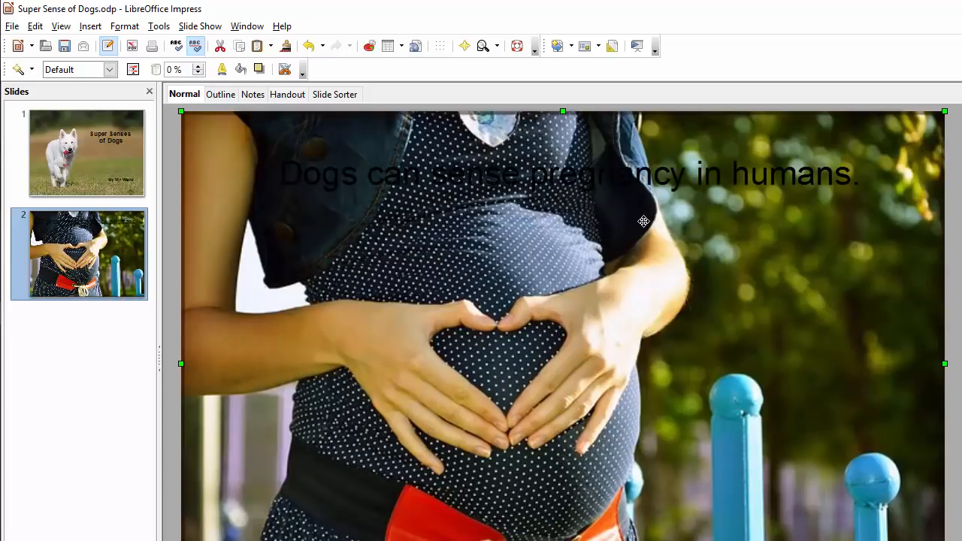
# - Make the pregnancy fact white bold and place it over the greenery right of the woman
pyautogui.tripleClick(568, 173)
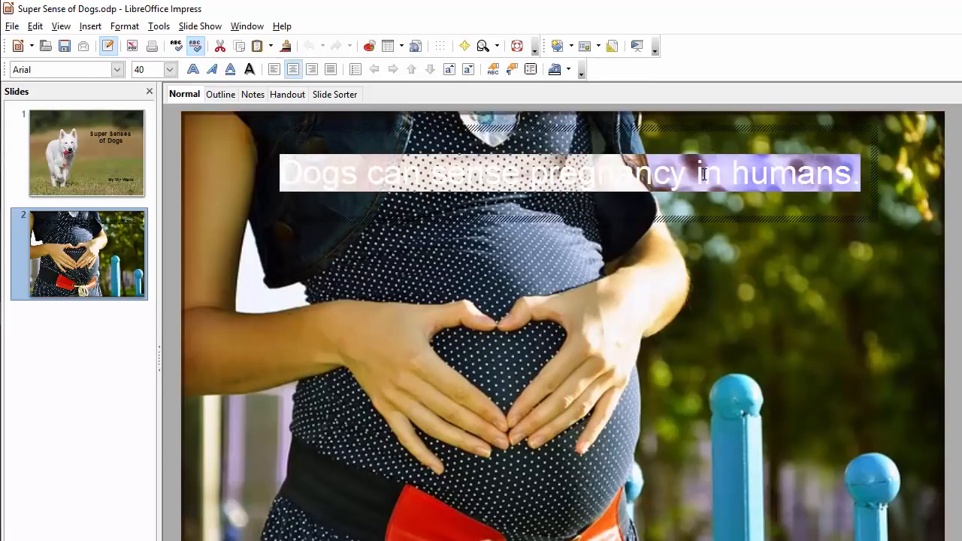
pyautogui.moveTo(559, 69)
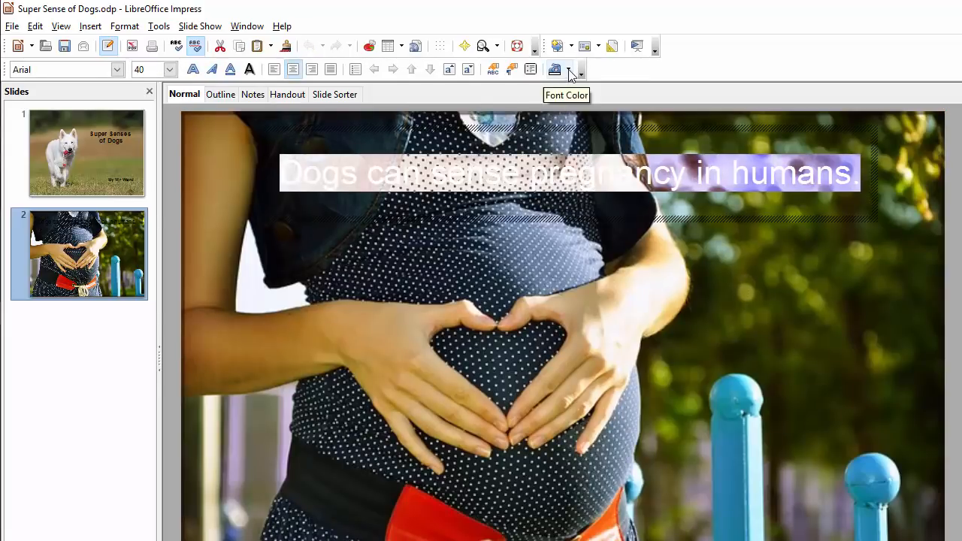
pyautogui.click(580, 69)
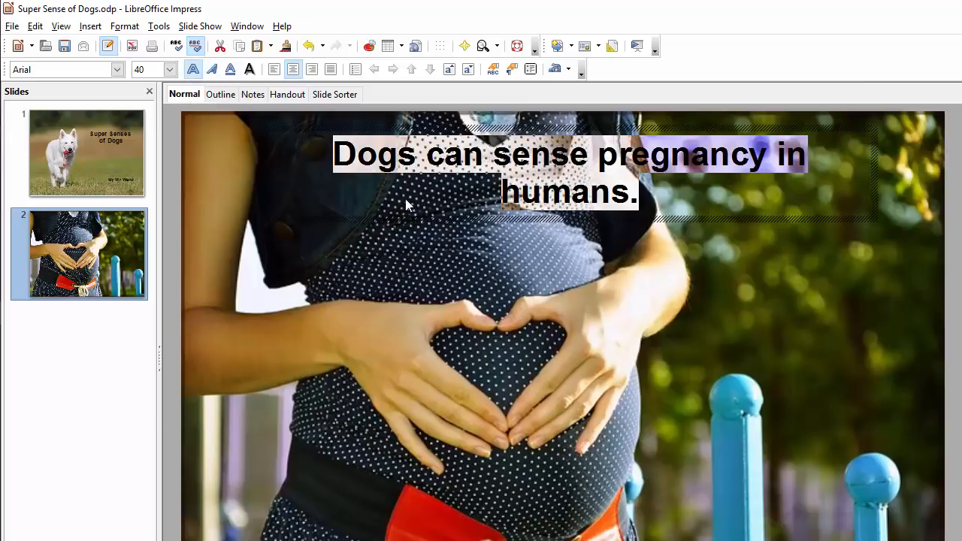
pyautogui.moveTo(699, 231)
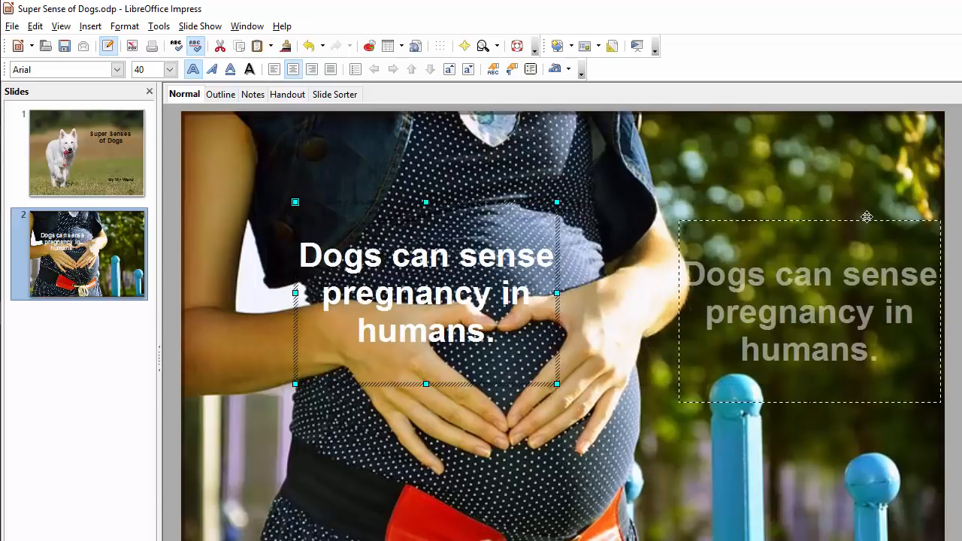
pyautogui.moveTo(865, 218); pyautogui.dragTo(866, 168)
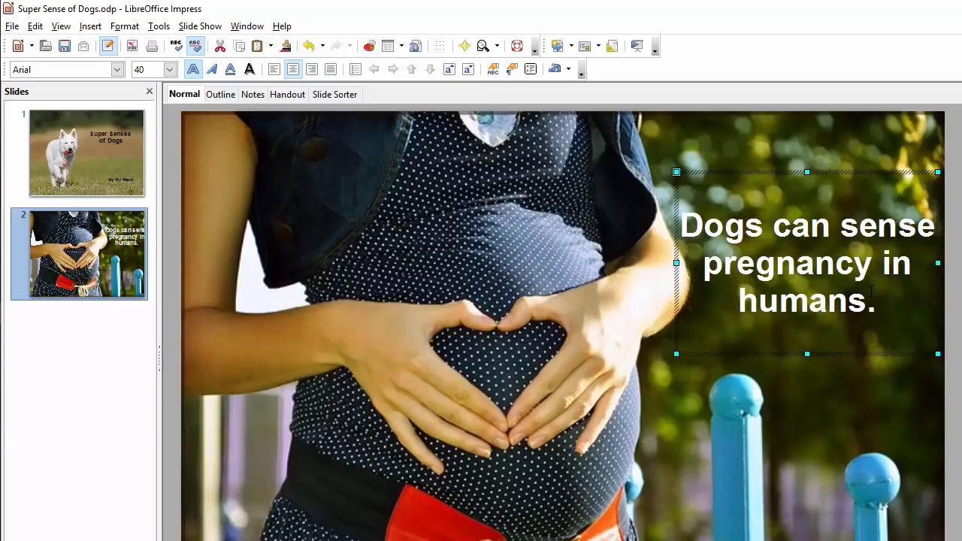
pyautogui.moveTo(869, 337)
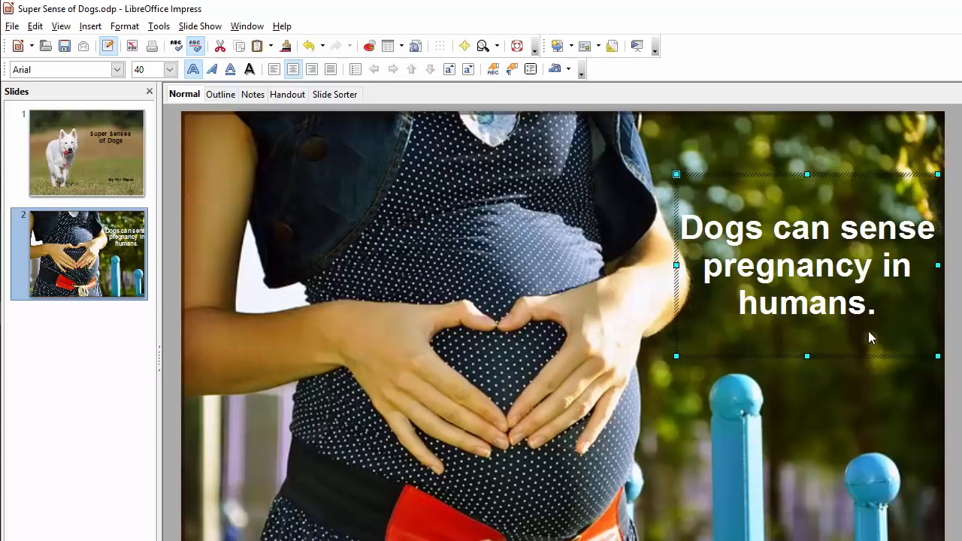
pyautogui.moveTo(875, 340)
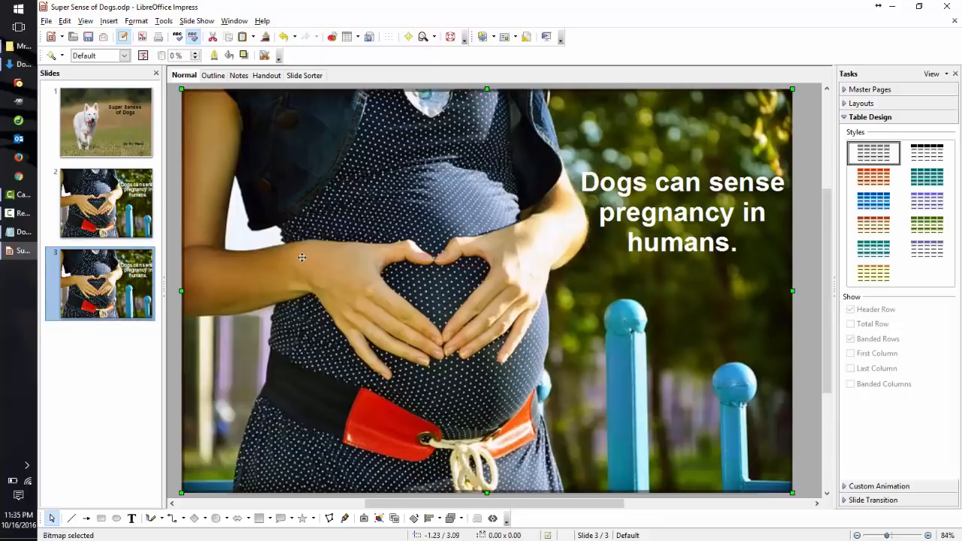
# - Clear the copied photo from the new third slide, leaving it blank
pyautogui.press('Delete')
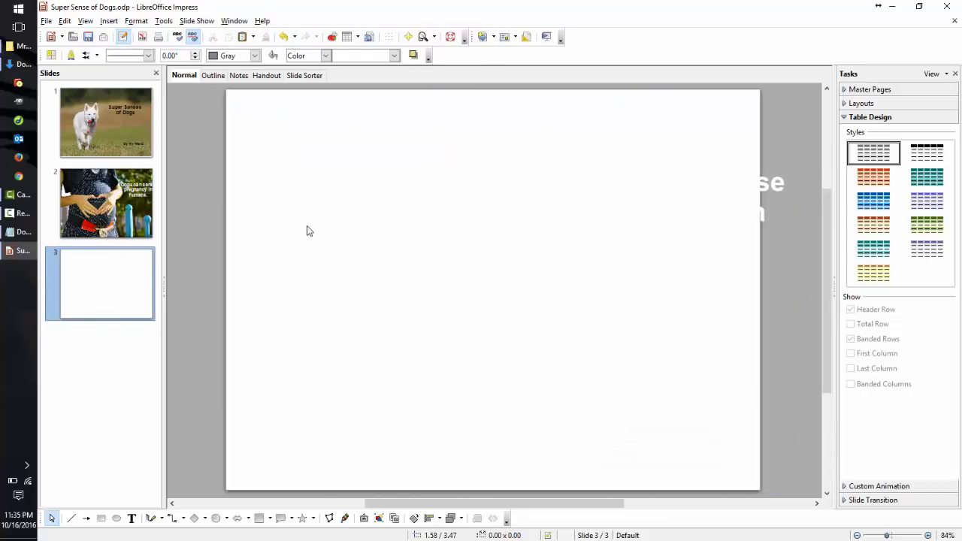
pyautogui.click(105, 203)
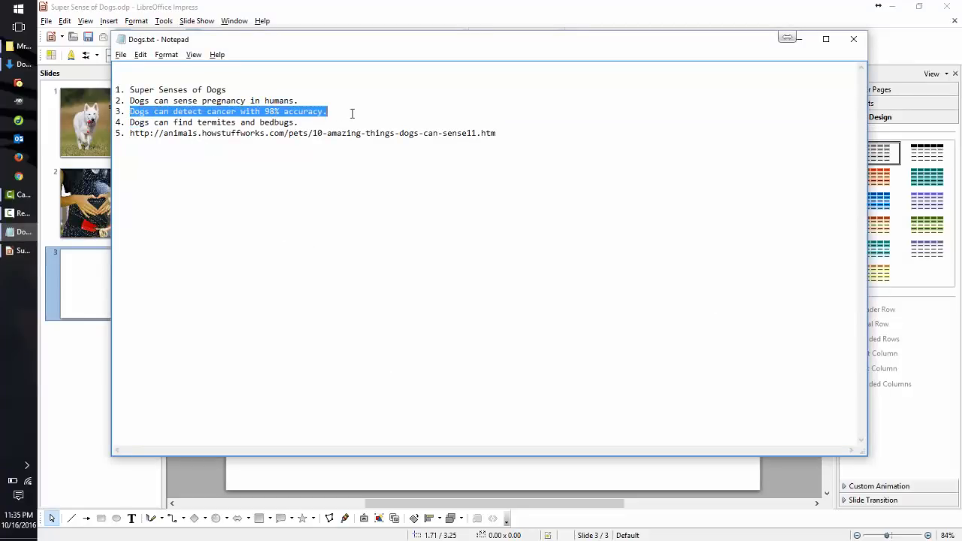
# - Copy the third fact 'Dogs can detect cancer with 98% accuracy.' from Dogs.txt
pyautogui.click(854, 39)
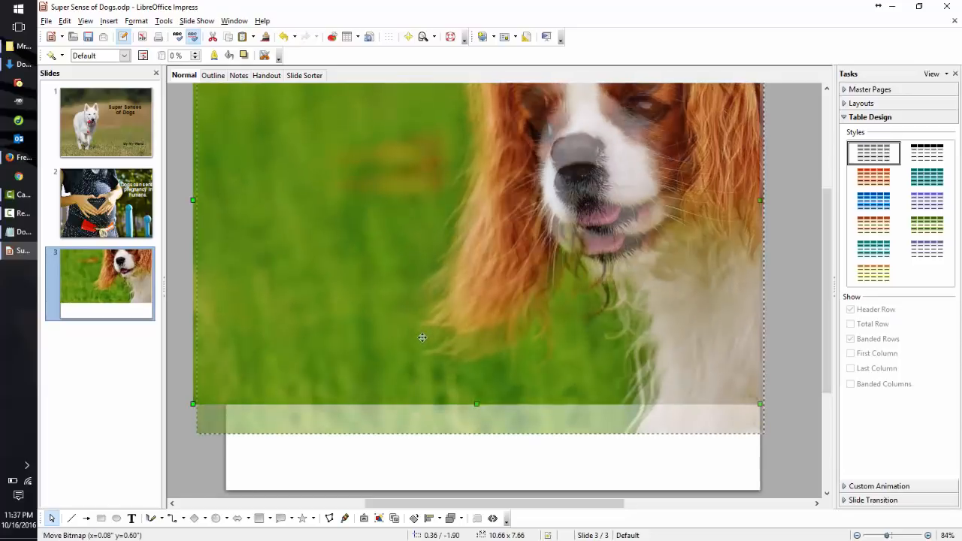
# - Cover slide 3 with the spaniel photo and set the white bold cancer fact at left
pyautogui.moveTo(421, 336); pyautogui.dragTo(416, 384)
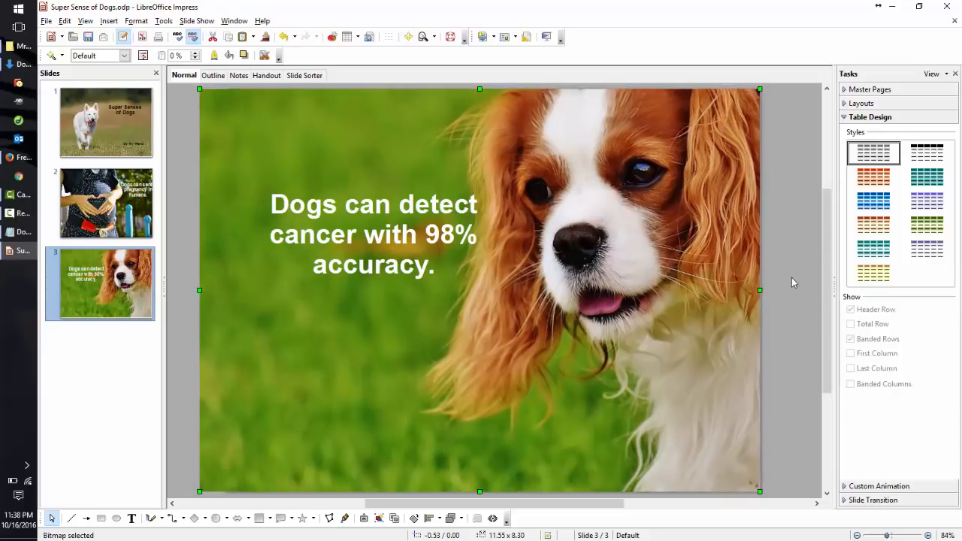
pyautogui.click(373, 235)
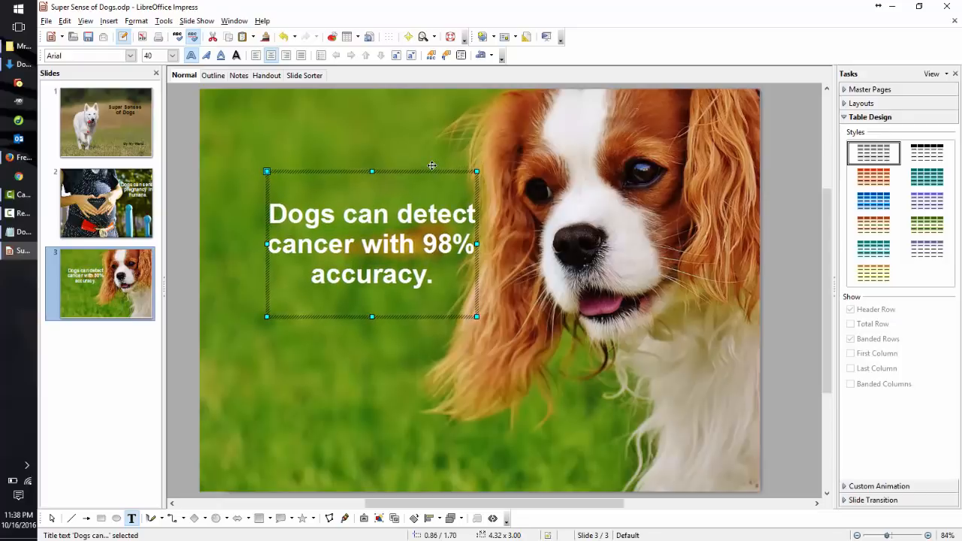
pyautogui.moveTo(149, 315)
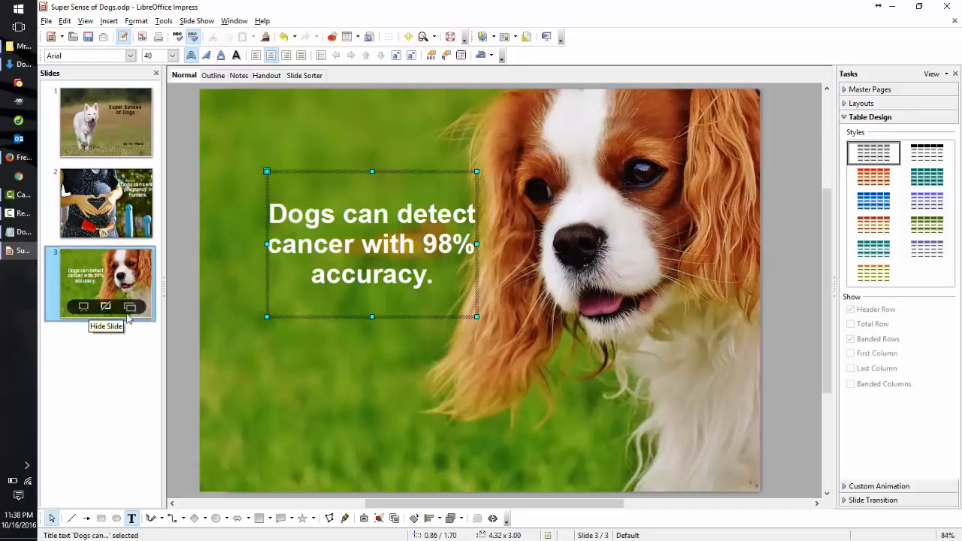
# - Fill slide 4 with the sitting dog photo and paste the cancer-fact caption over it
pyautogui.click(129, 306)
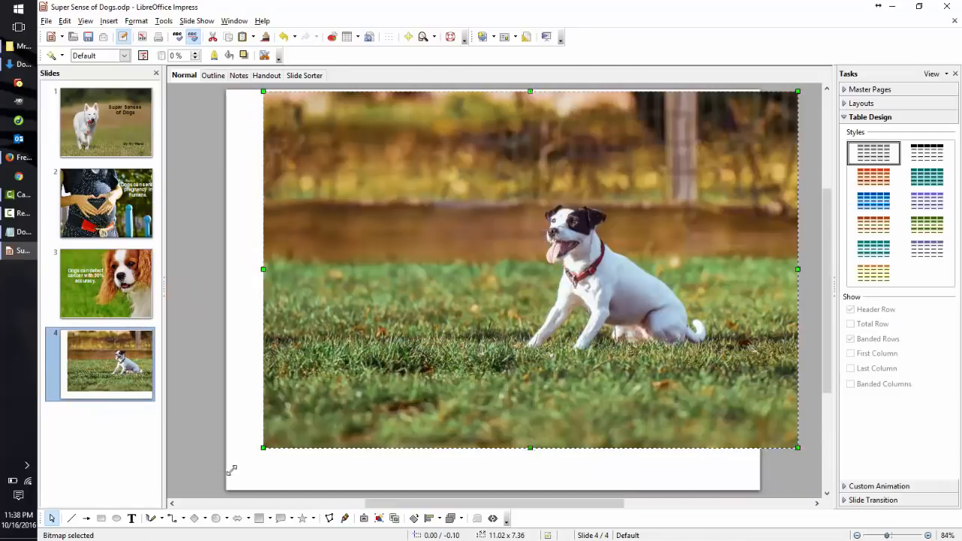
pyautogui.moveTo(263, 447); pyautogui.dragTo(198, 493)
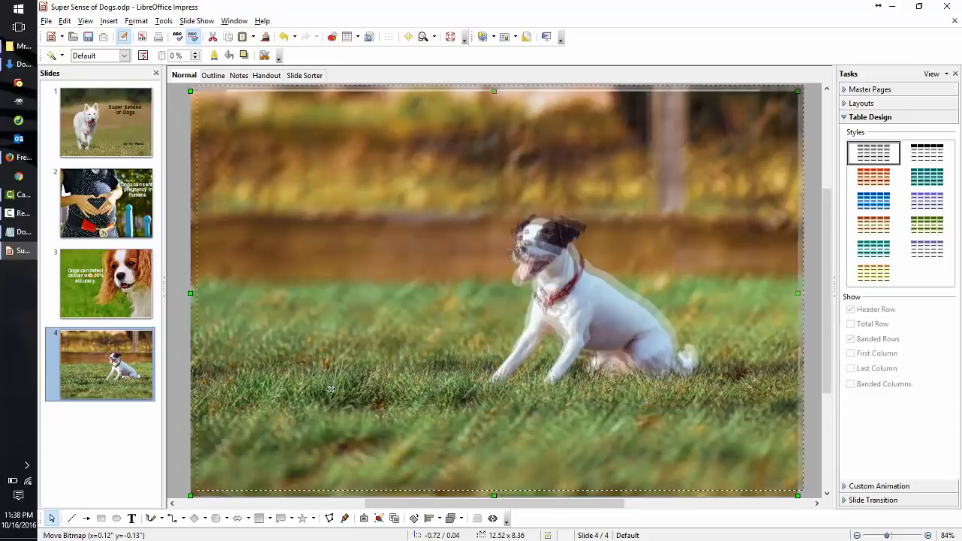
pyautogui.moveTo(331, 388); pyautogui.dragTo(361, 391)
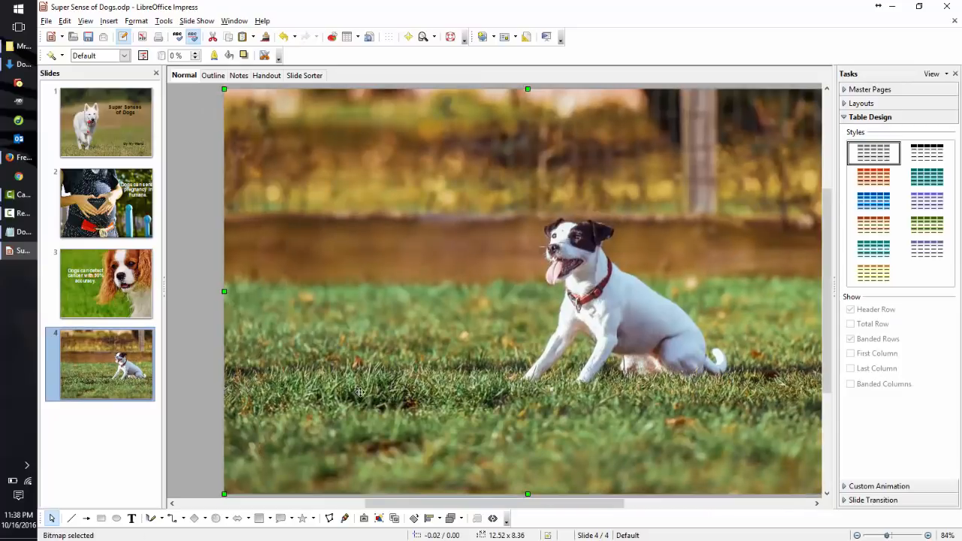
pyautogui.moveTo(427, 413)
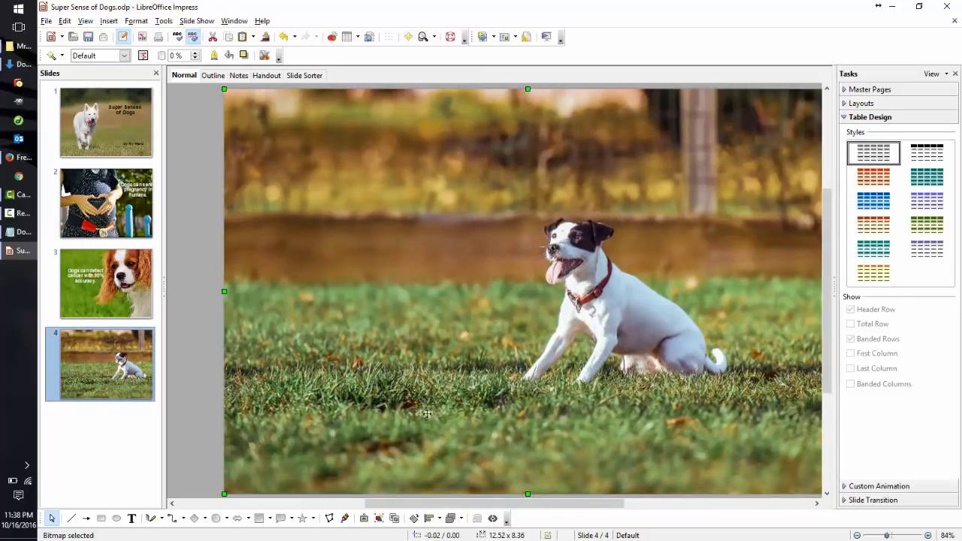
pyautogui.click(476, 517)
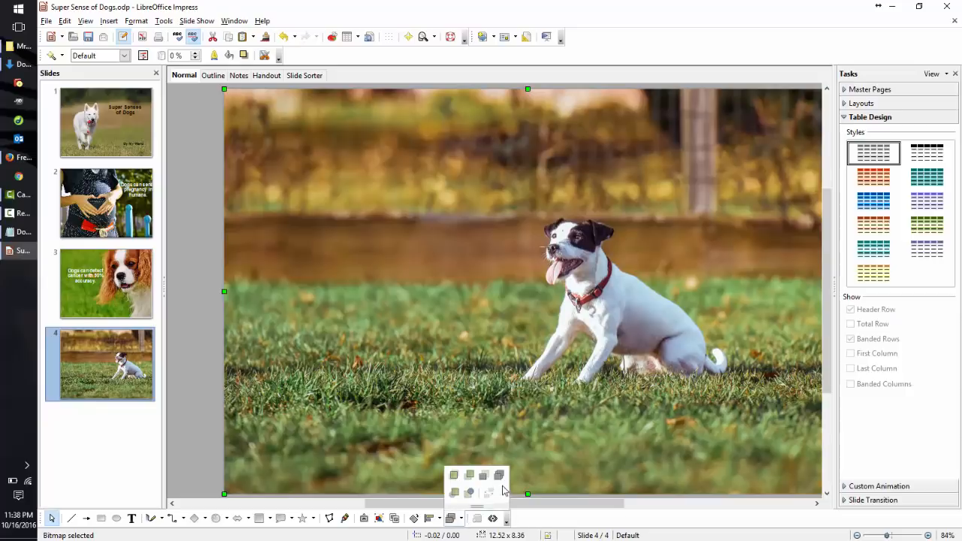
pyautogui.press('Alt+Tab')
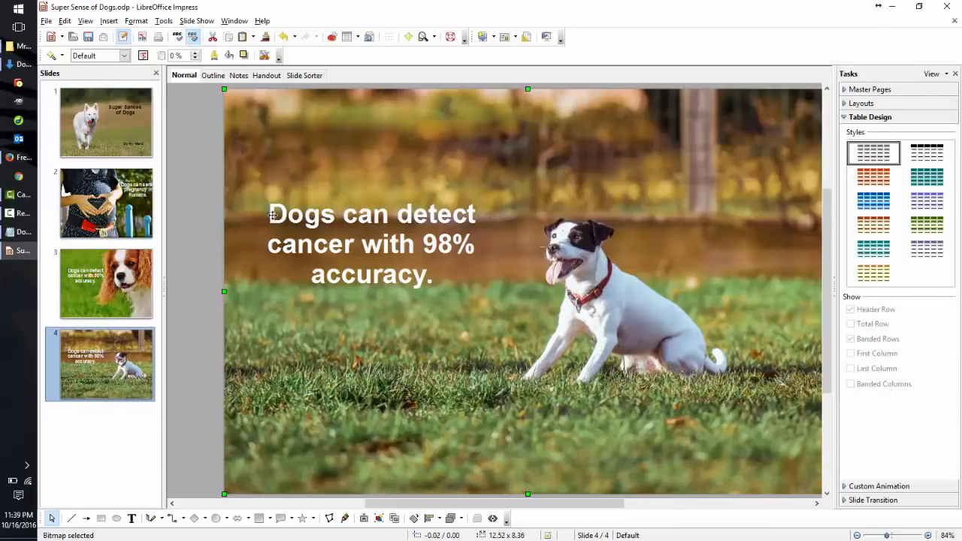
# - Rewrite slide 4's caption as 'Dogs can find termites and bedbugs.'
pyautogui.doubleClick(293, 214)
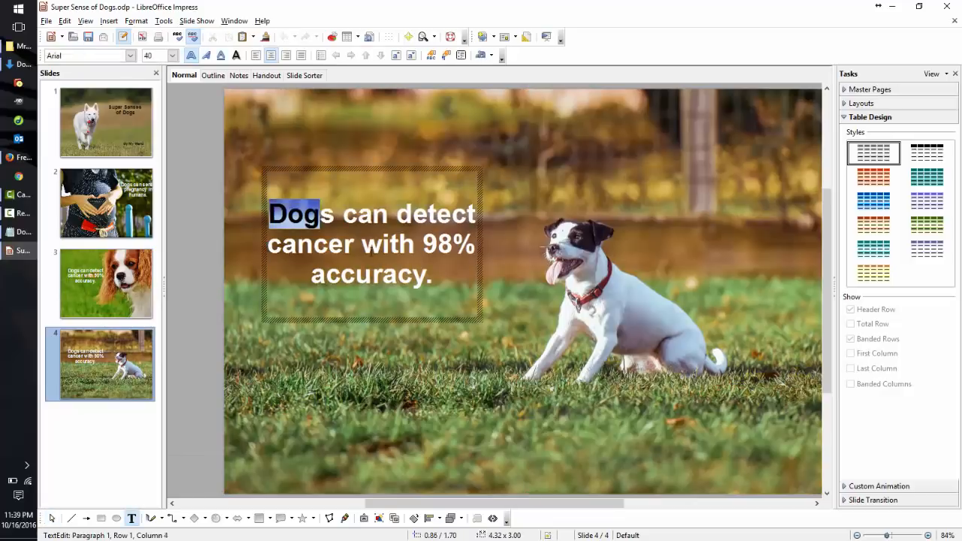
pyautogui.write('Dogs can find termites and bedbugs.')
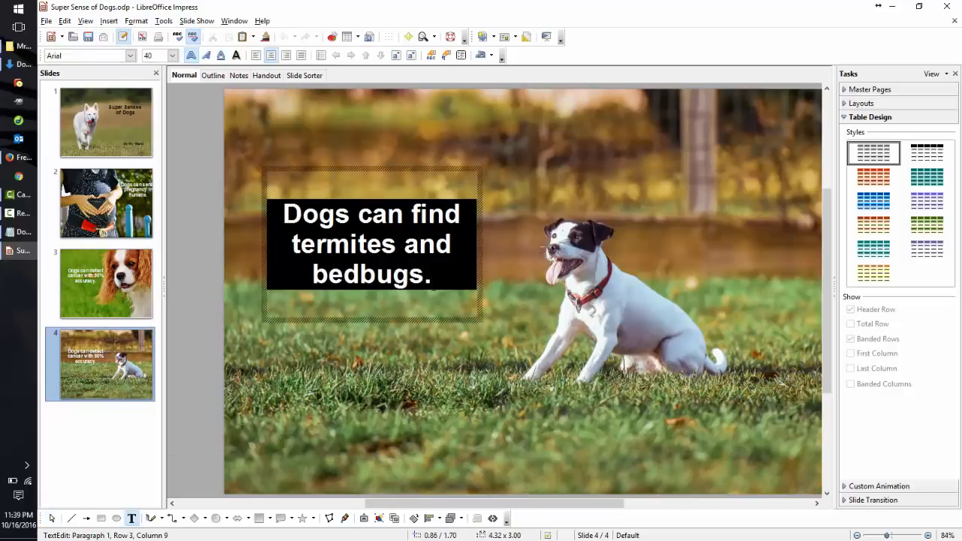
pyautogui.click(462, 368)
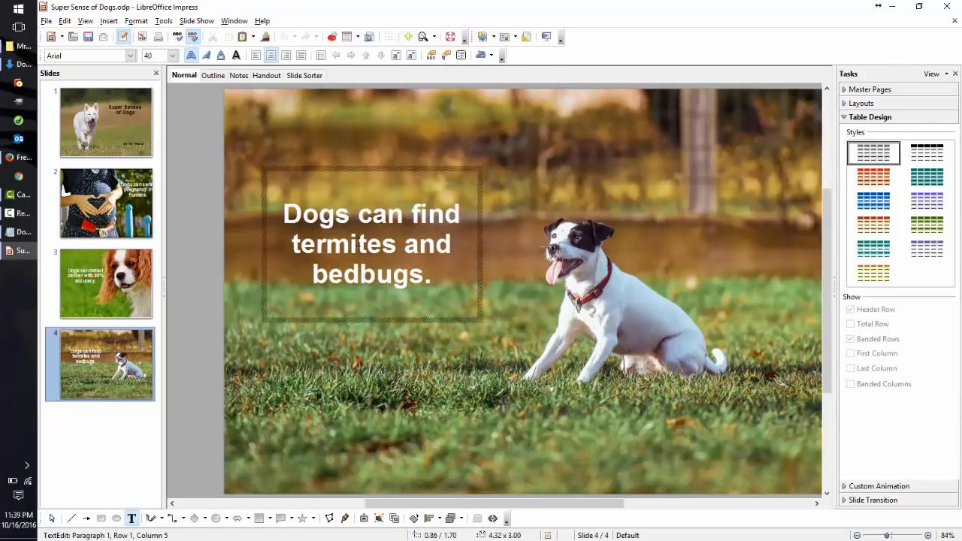
pyautogui.click(369, 171)
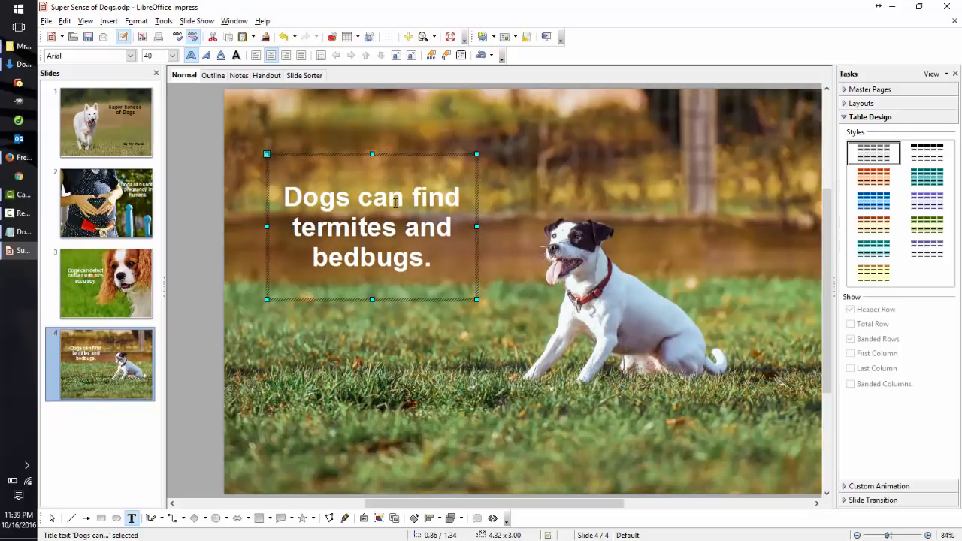
pyautogui.click(108, 21)
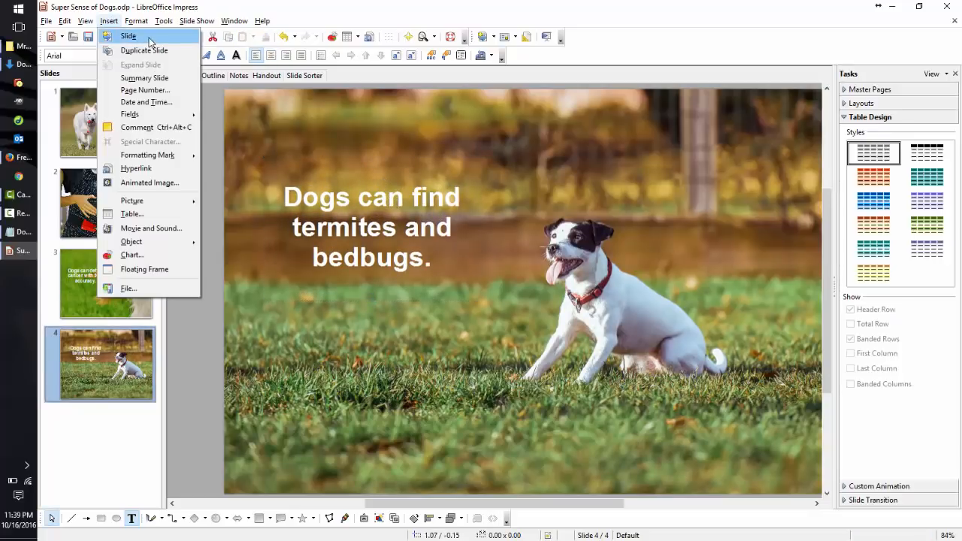
# - Add a fifth credits slide and choose a linear blue-to-white gradient background
pyautogui.click(128, 36)
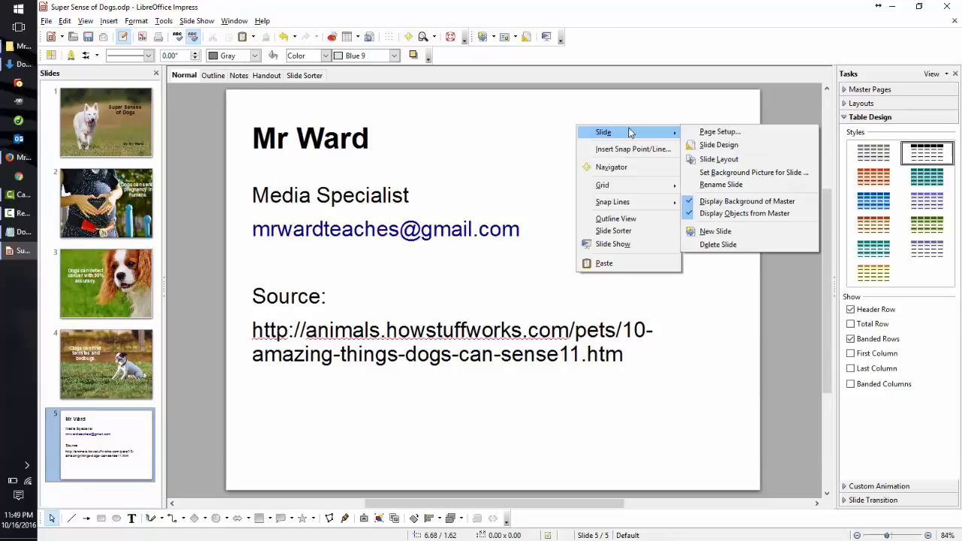
pyautogui.moveTo(719, 132)
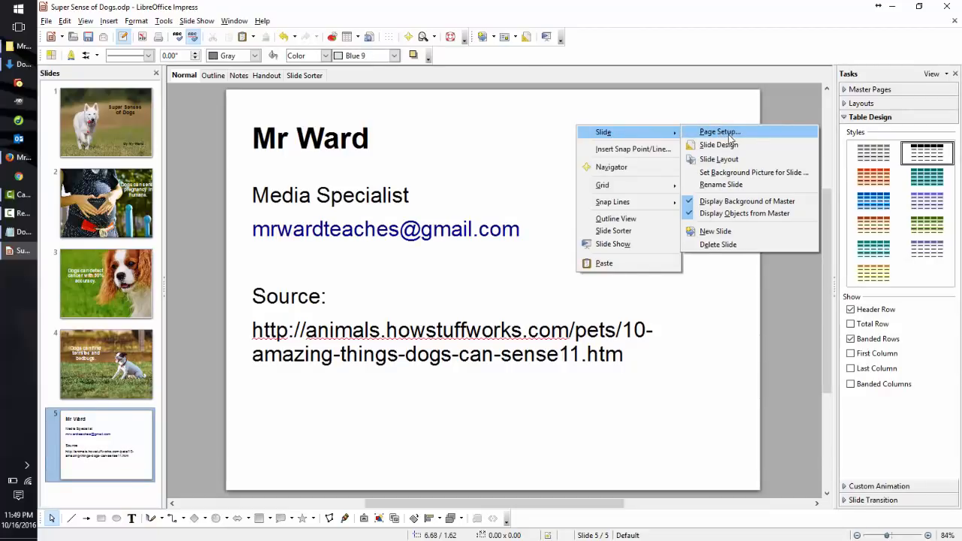
pyautogui.click(718, 133)
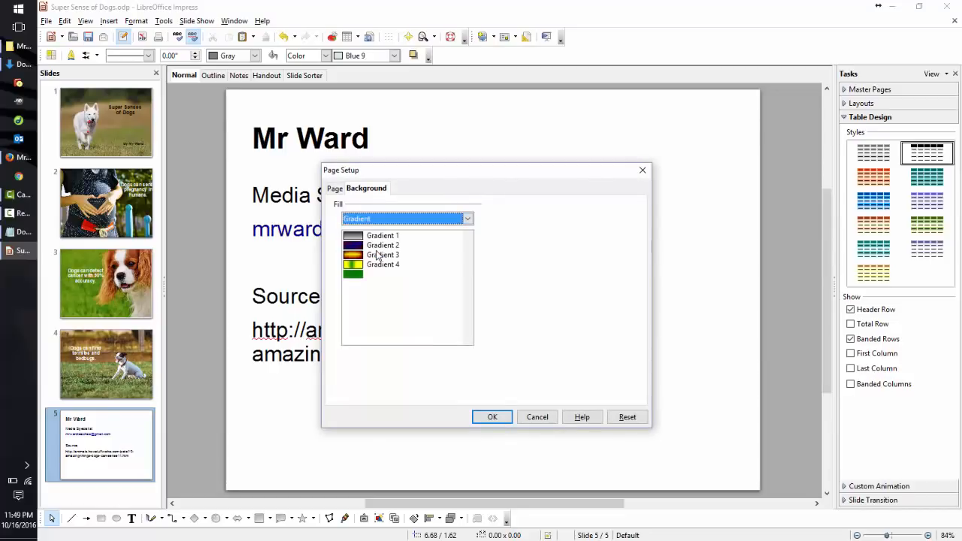
pyautogui.click(467, 218)
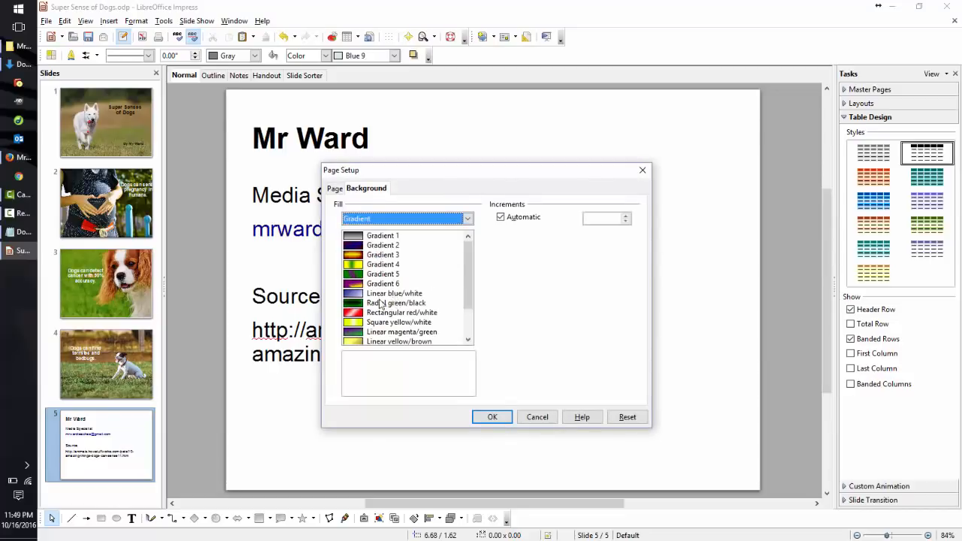
pyautogui.click(394, 293)
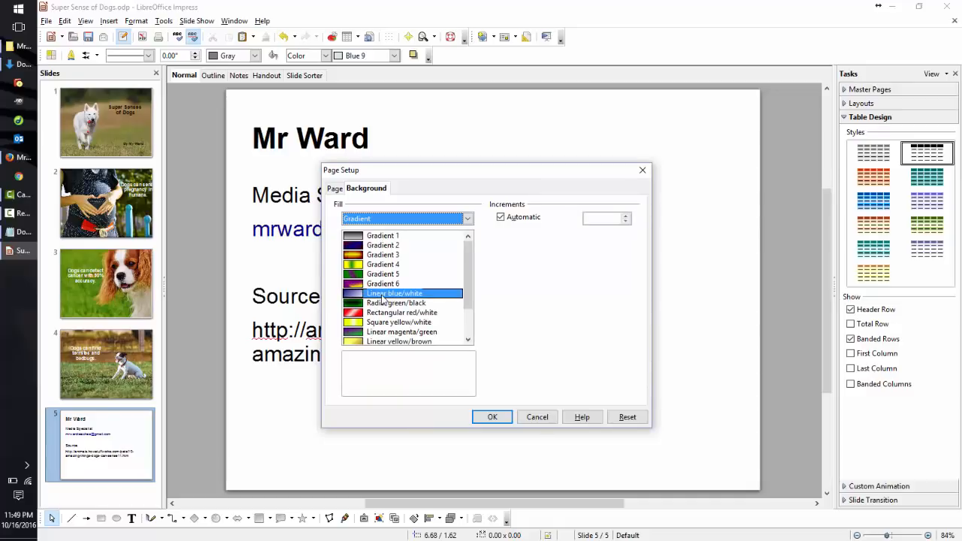
# - Confirm the gradient background and apply it to this slide only
pyautogui.click(493, 418)
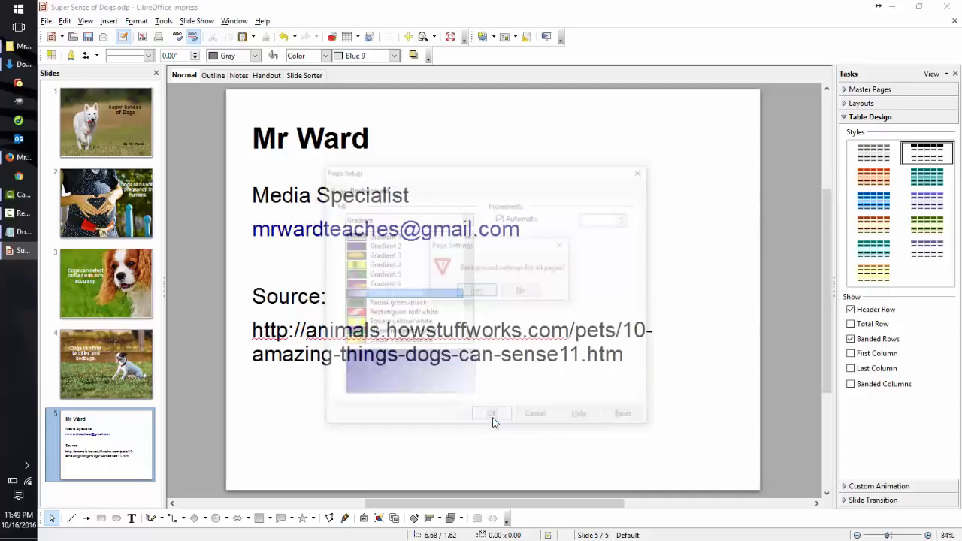
pyautogui.click(492, 414)
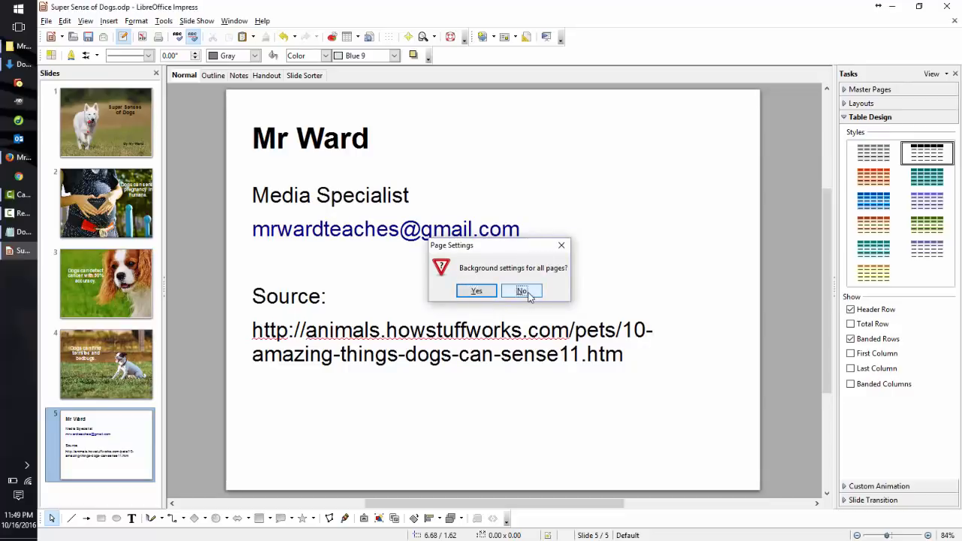
pyautogui.click(521, 291)
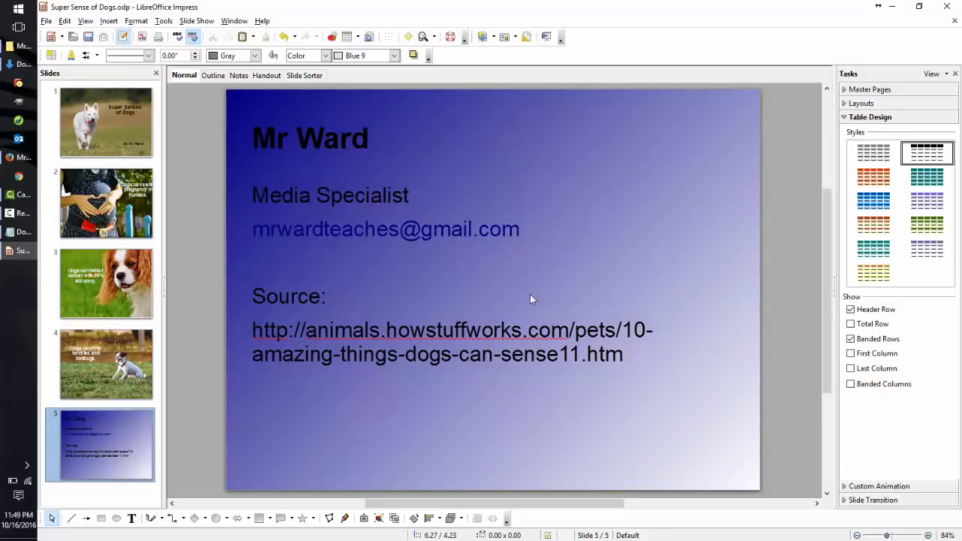
pyautogui.moveTo(255, 86)
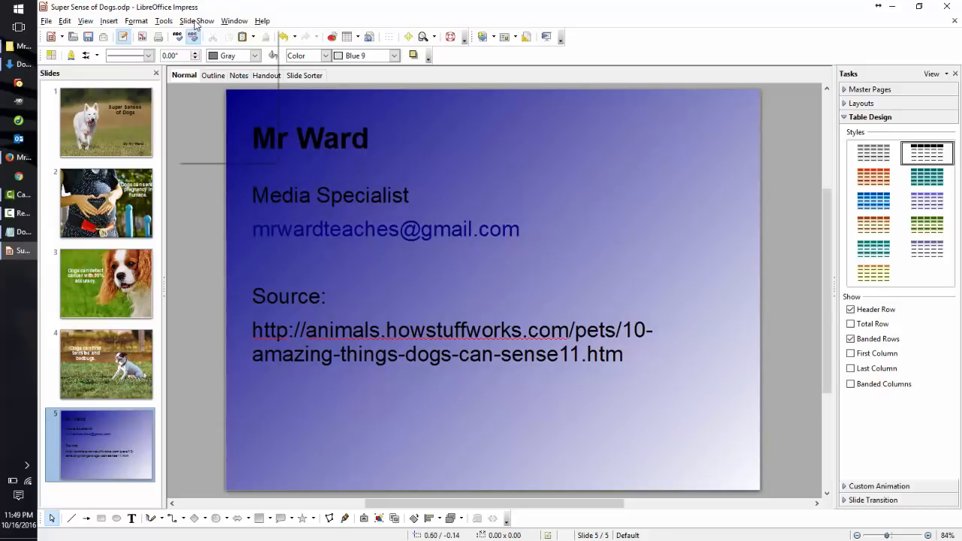
# - Return to slide 2 with the pregnancy photo and its white fact
pyautogui.click(197, 21)
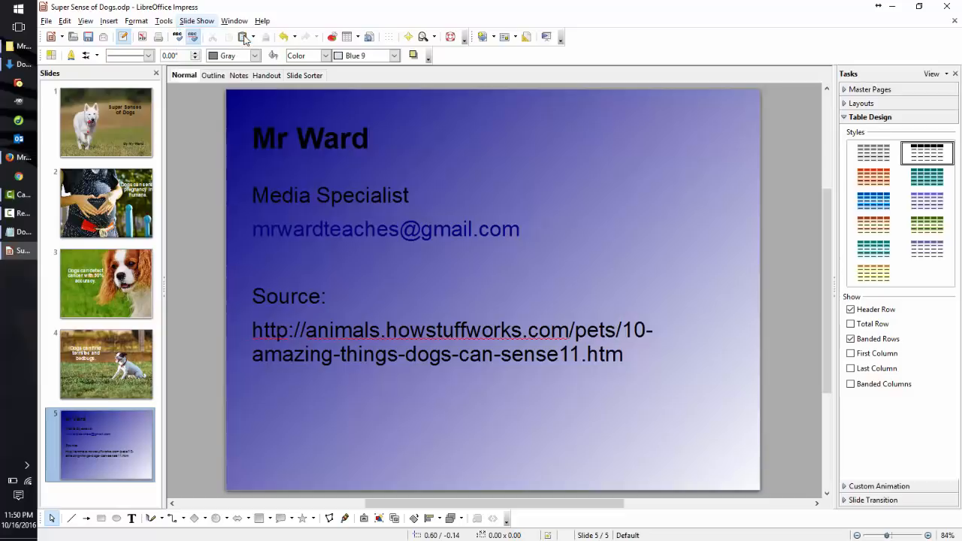
pyautogui.click(105, 203)
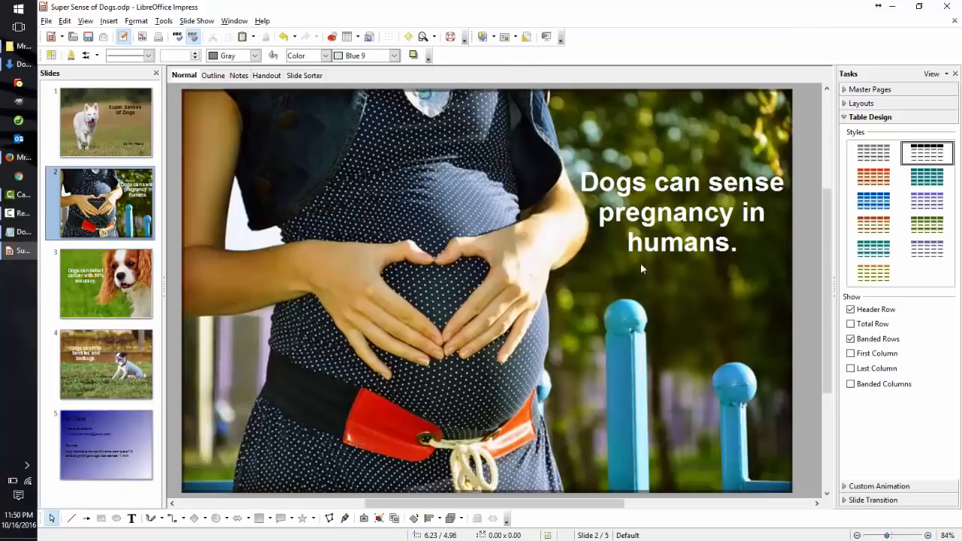
# - Resize slide 2's pregnancy photo to fill the slide, then move on to slide 3
pyautogui.click(487, 291)
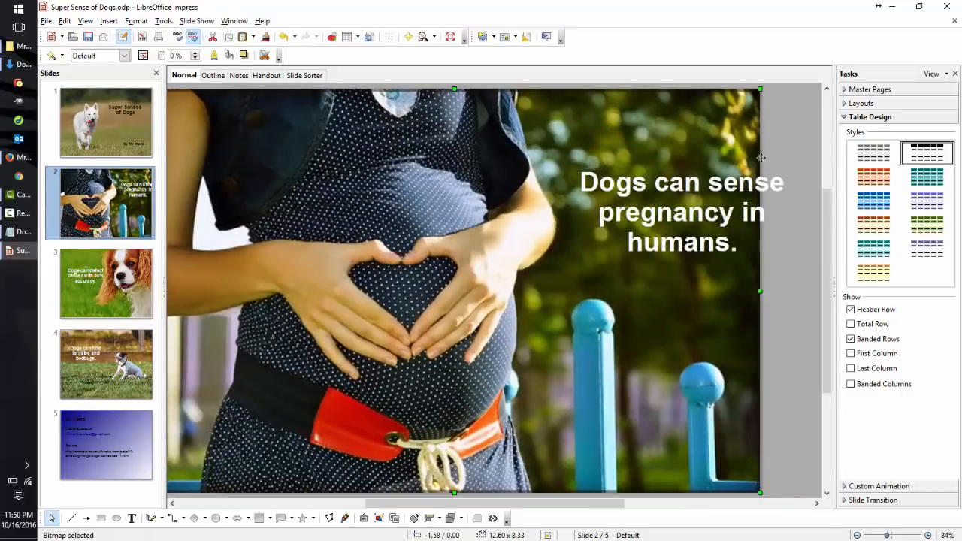
pyautogui.doubleClick(679, 213)
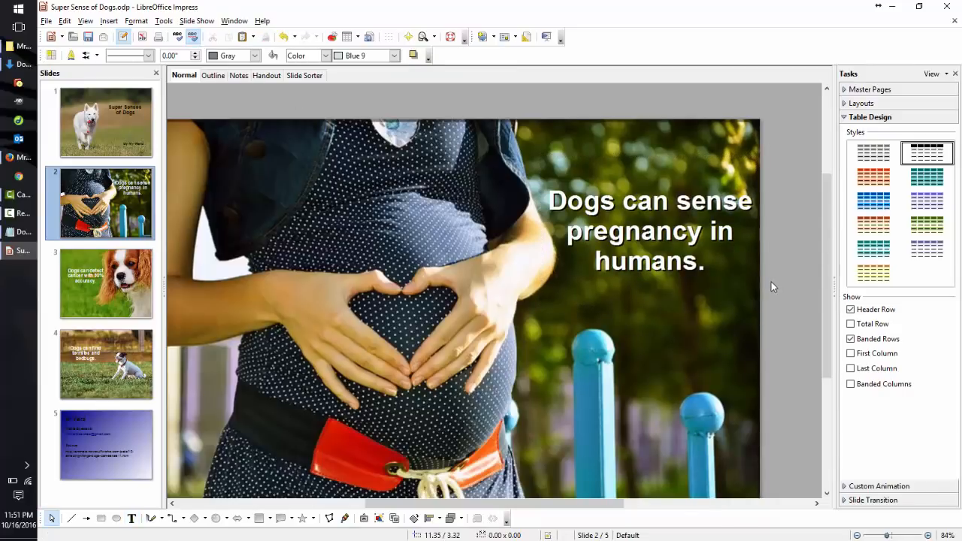
pyautogui.click(105, 283)
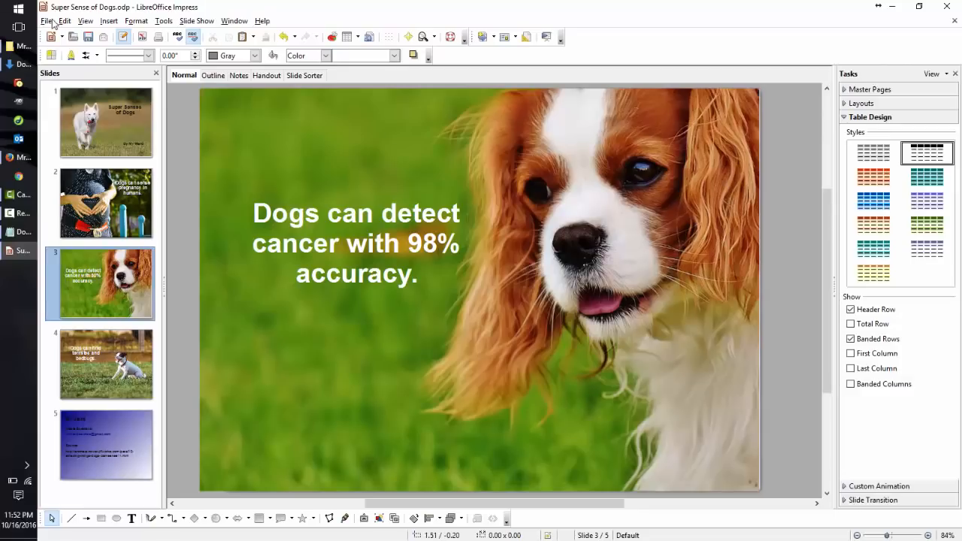
# - Bring up the Save As dialog from the File menu to save under a new name
pyautogui.click(46, 22)
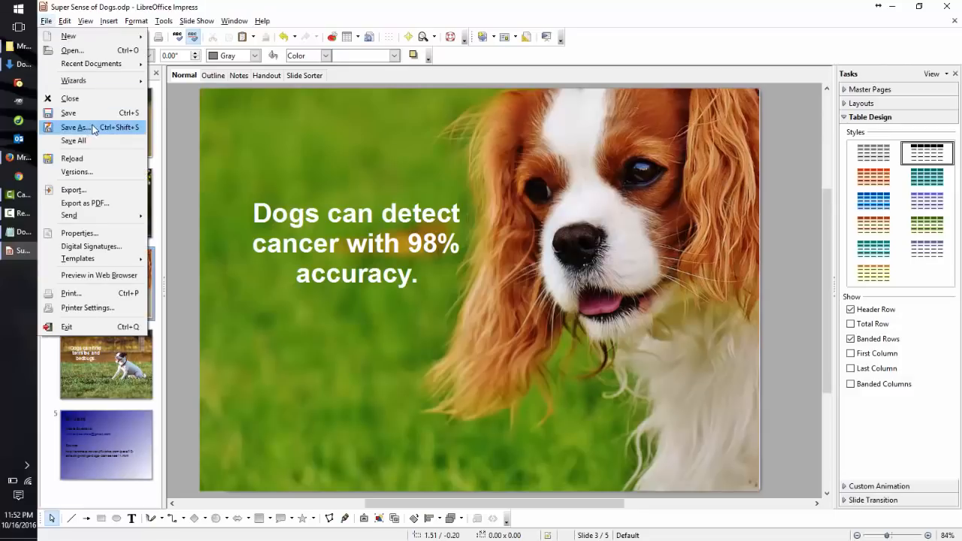
pyautogui.moveTo(68, 113)
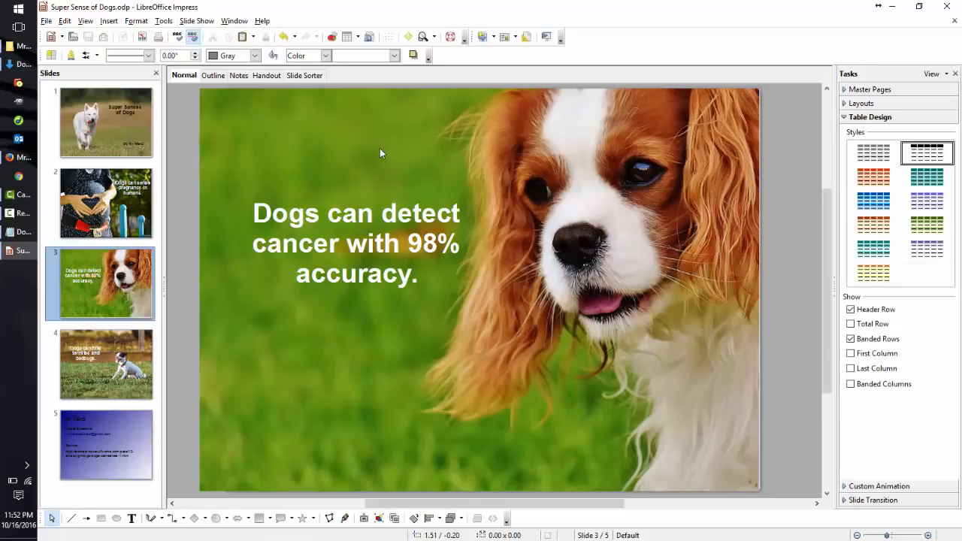
pyautogui.click(45, 21)
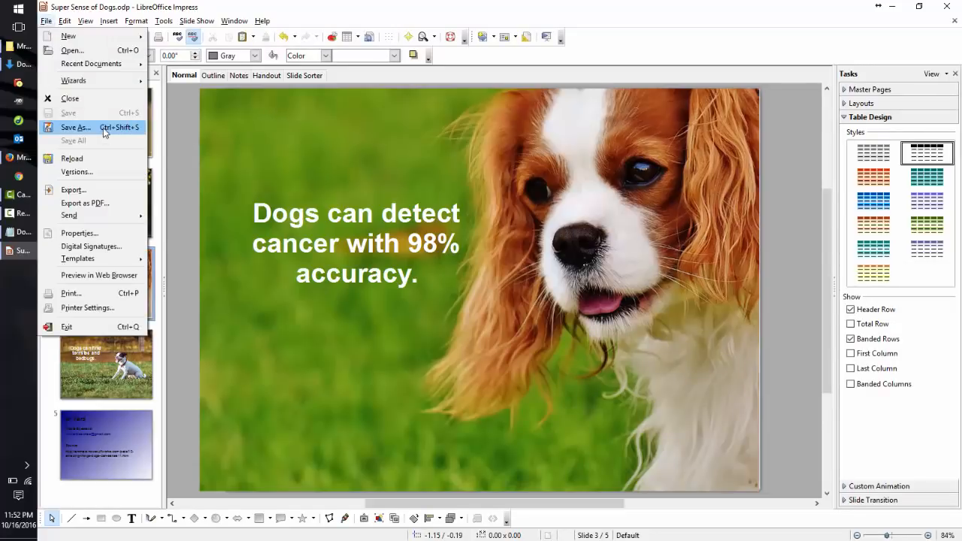
pyautogui.click(76, 126)
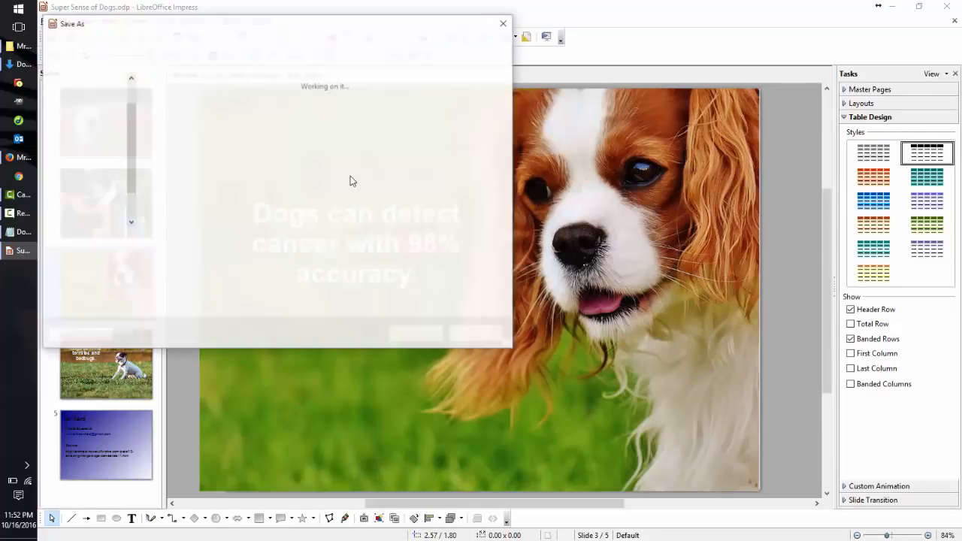